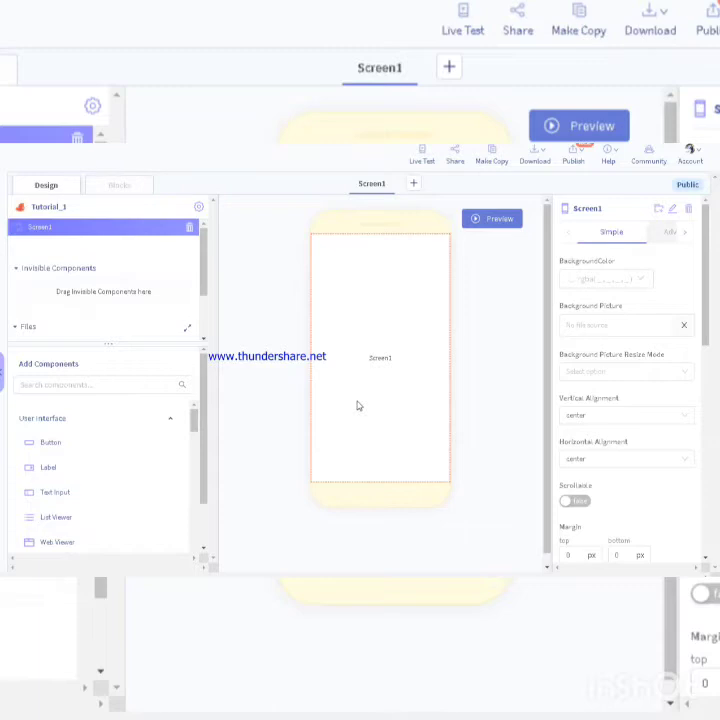
{"action": "mouse_move", "coordinate": [424, 290]}
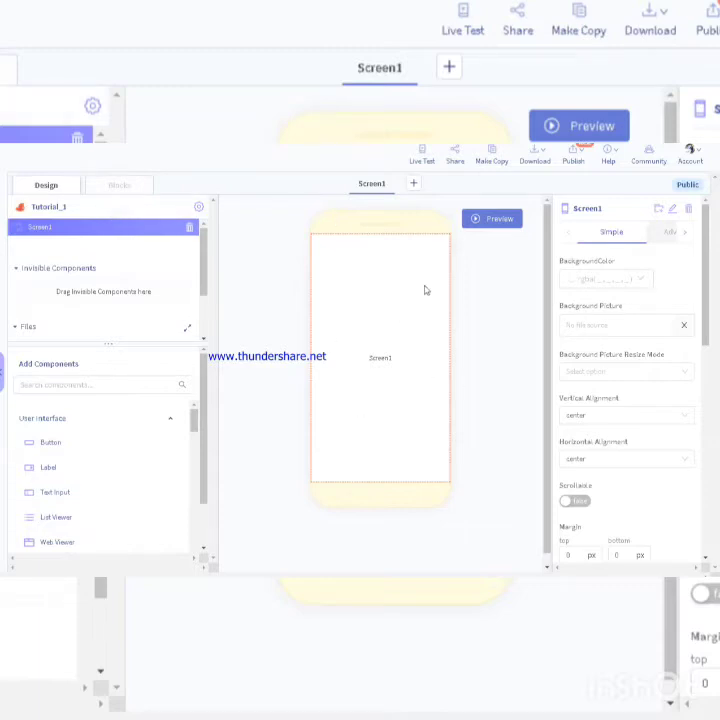
{"action": "mouse_move", "coordinate": [392, 336]}
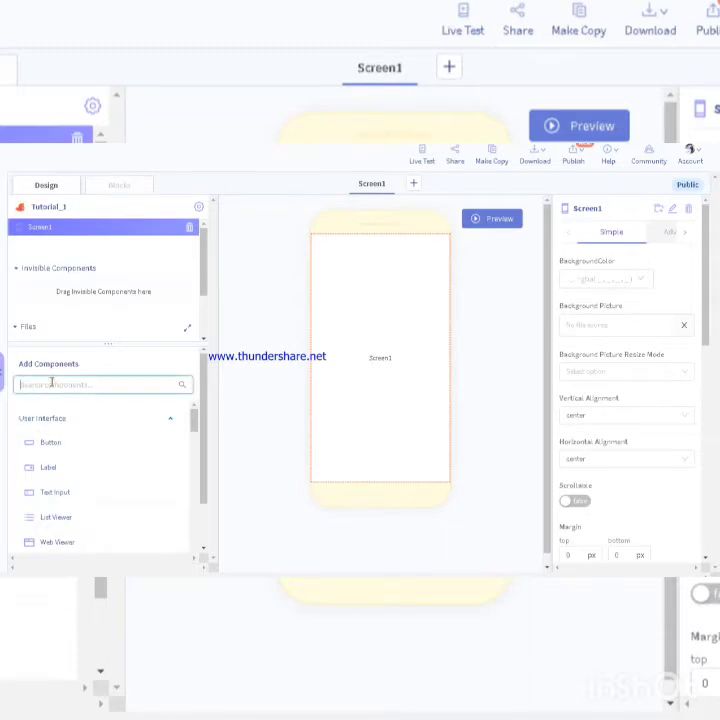
Add a Row to Screen1 and set its Height to Fit contents
{"action": "type", "text": "Row"}
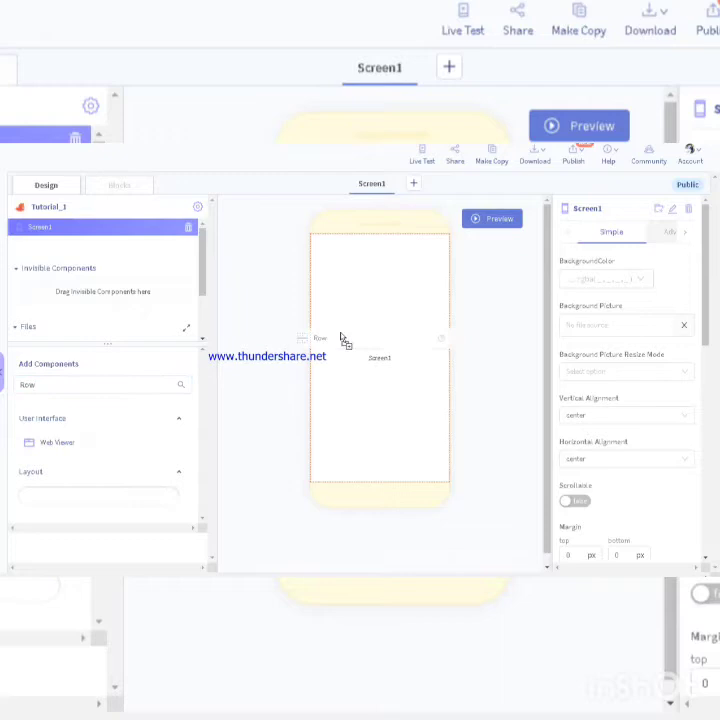
{"action": "left_click", "coordinate": [340, 340]}
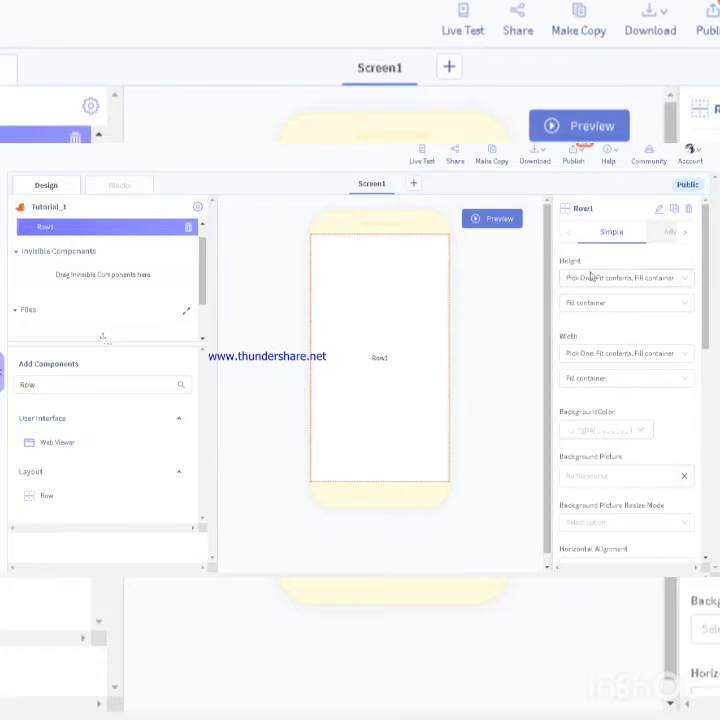
{"action": "left_click", "coordinate": [624, 278]}
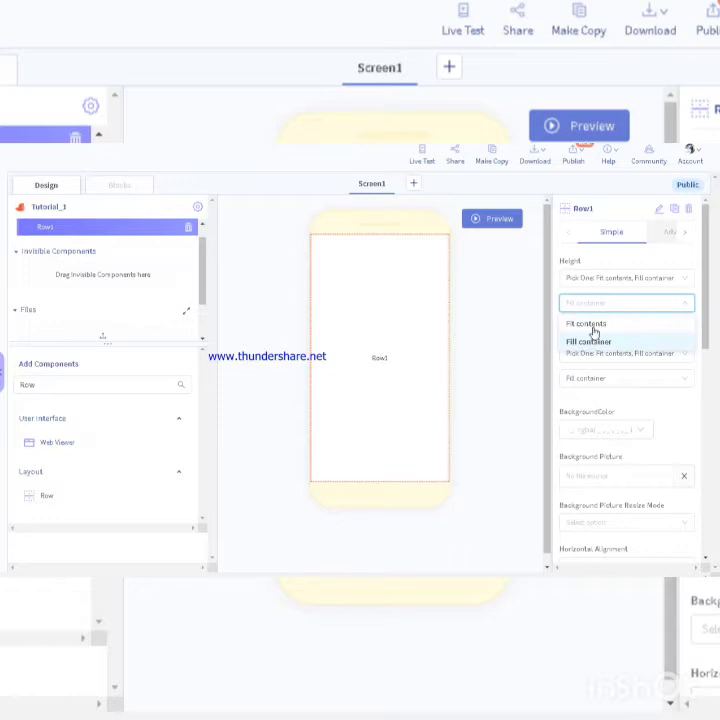
{"action": "left_click", "coordinate": [584, 324]}
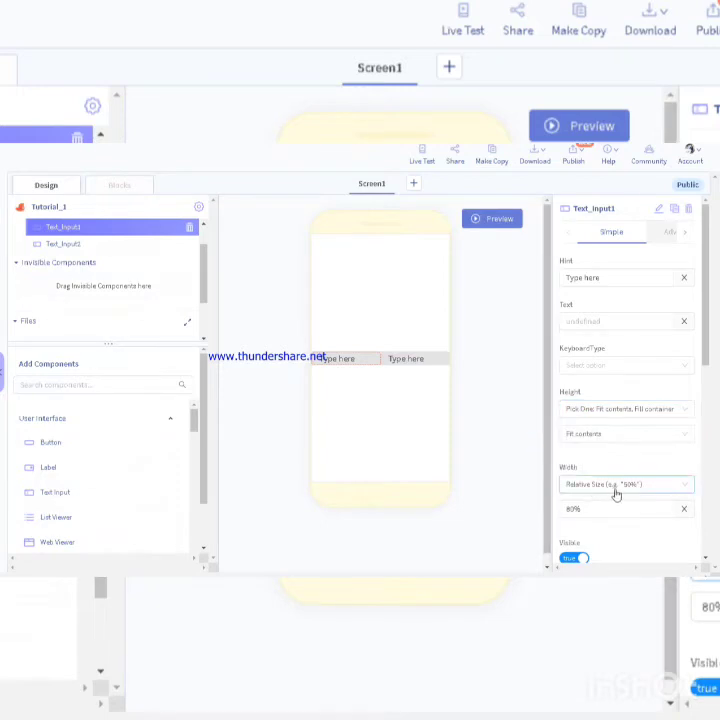
Change Text_Input1's Width from Relative Size to Fit contents
{"action": "left_click", "coordinate": [620, 484]}
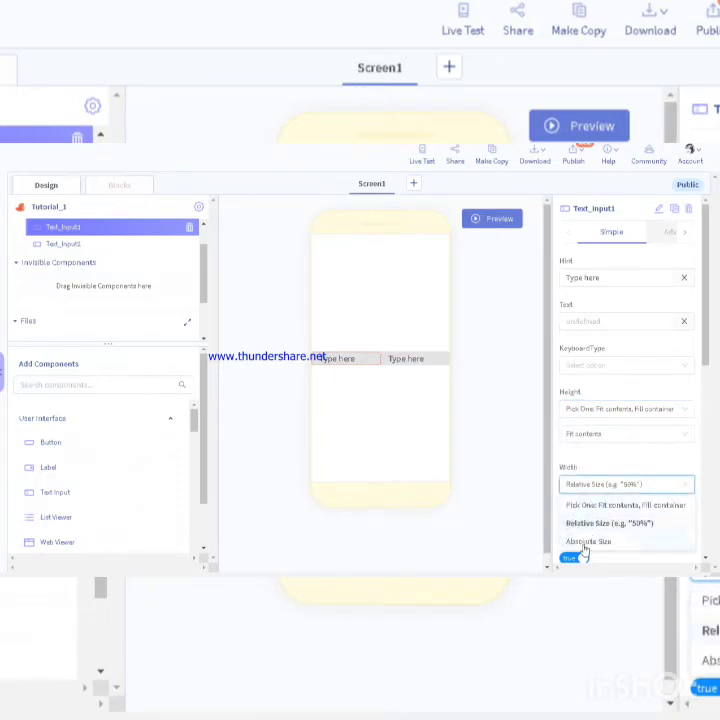
{"action": "left_click", "coordinate": [624, 504]}
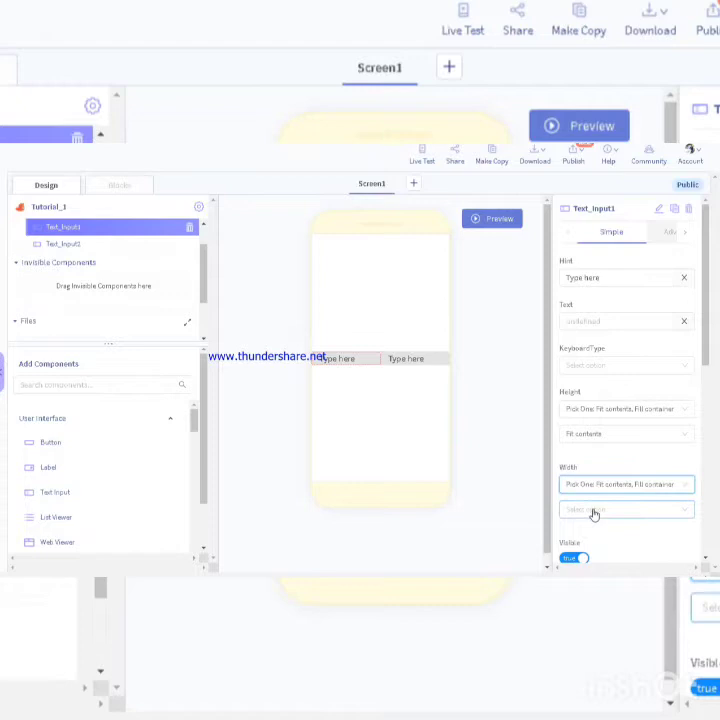
{"action": "left_click", "coordinate": [624, 510]}
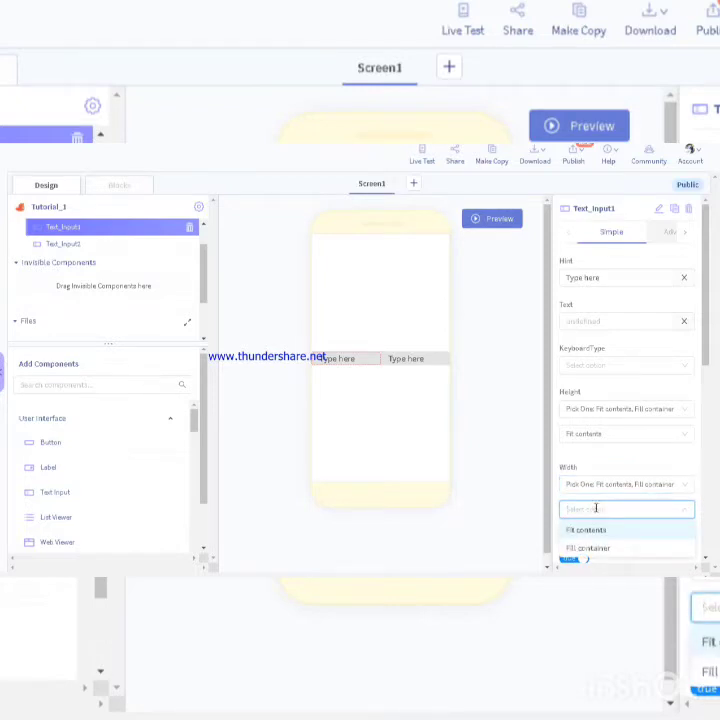
{"action": "mouse_move", "coordinate": [678, 644]}
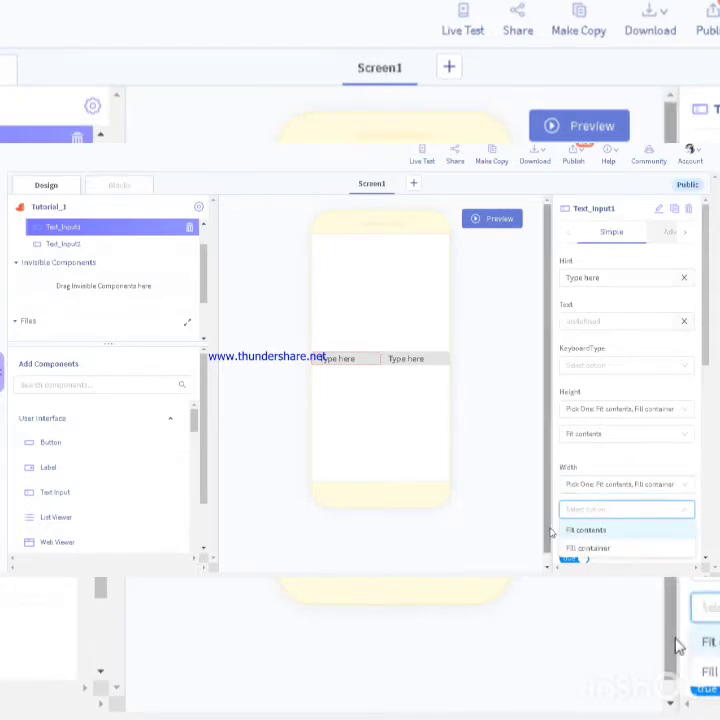
{"action": "left_click", "coordinate": [586, 528]}
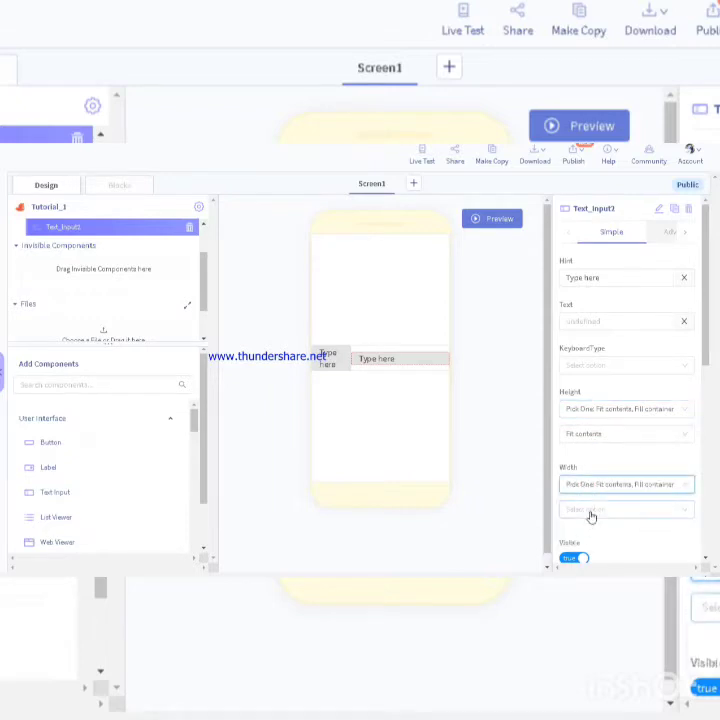
{"action": "left_click", "coordinate": [620, 510]}
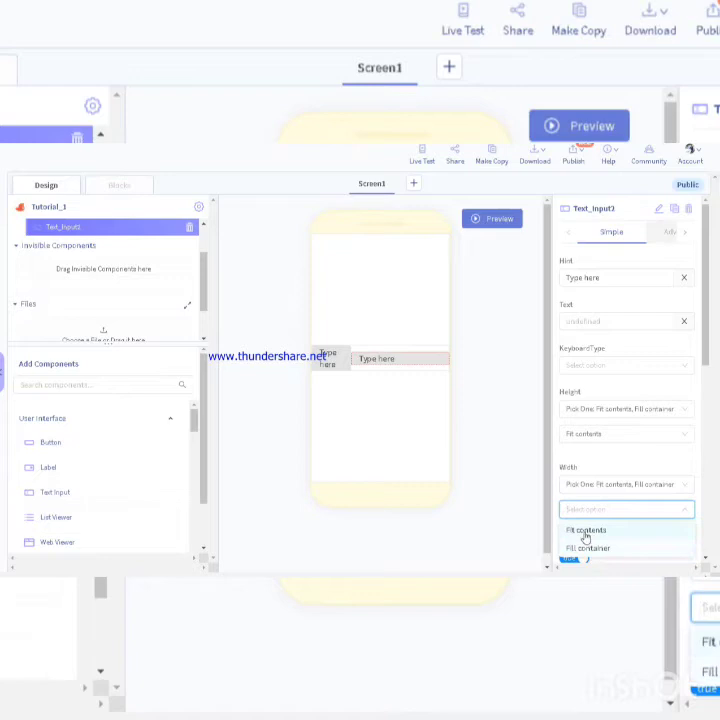
{"action": "left_click", "coordinate": [586, 530]}
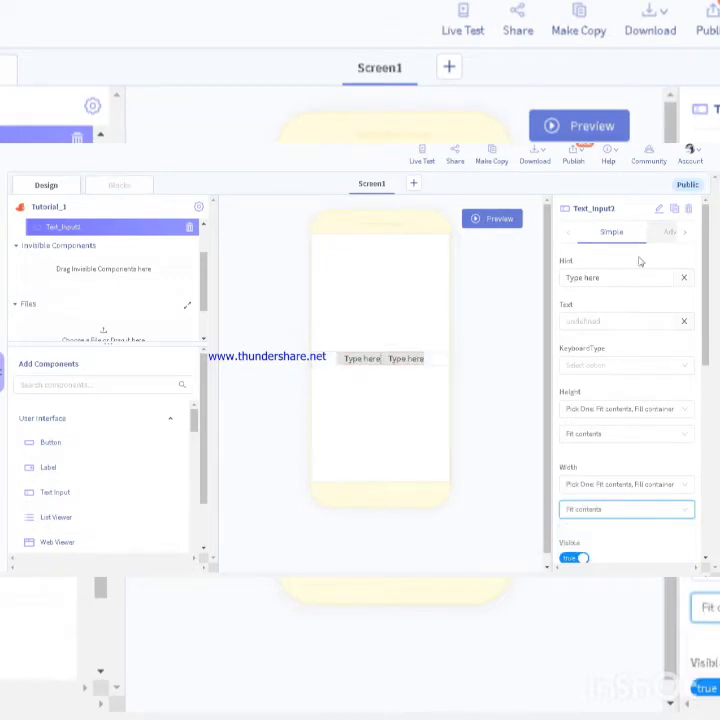
Replace the first text input's 'Type here' hint with 'Sec'
{"action": "left_click", "coordinate": [616, 278]}
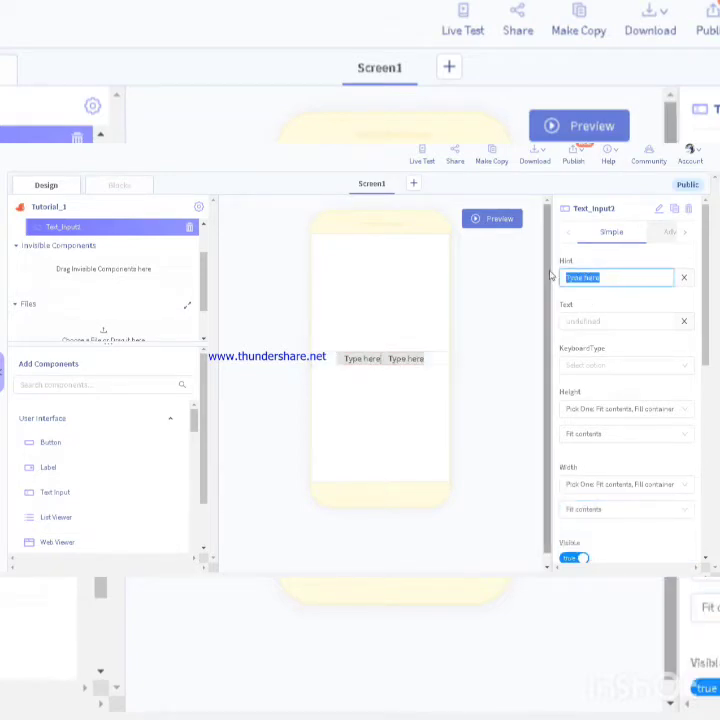
{"action": "type", "text": "S"}
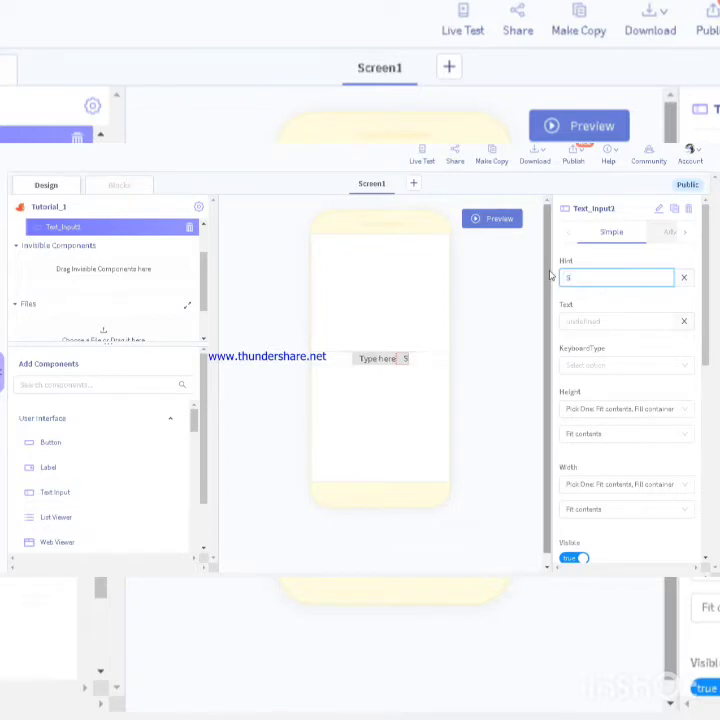
{"action": "type", "text": "E"}
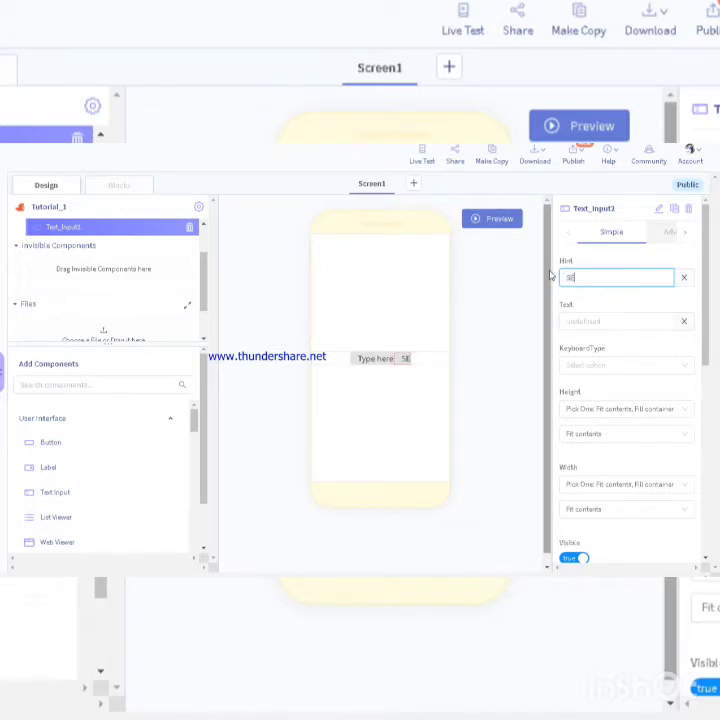
{"action": "key", "text": "Backspace"}
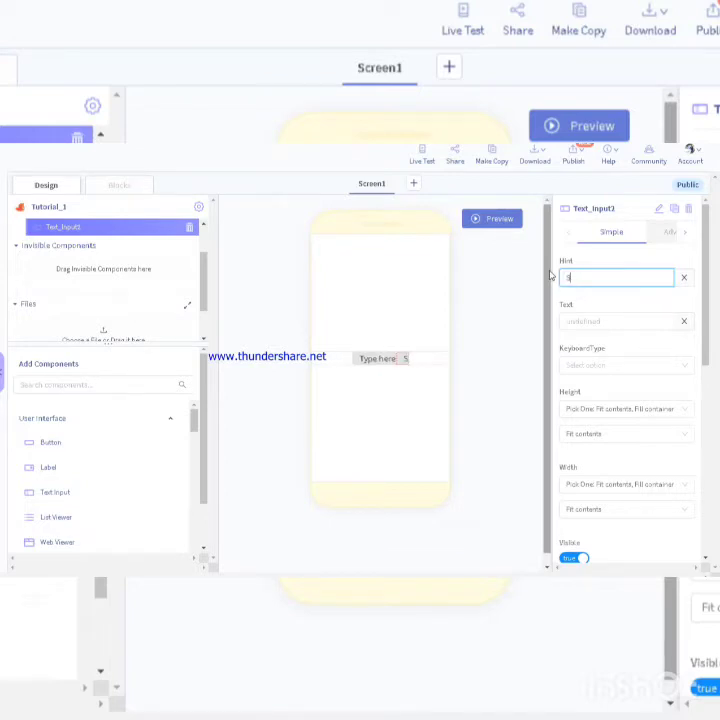
{"action": "type", "text": "Sed"}
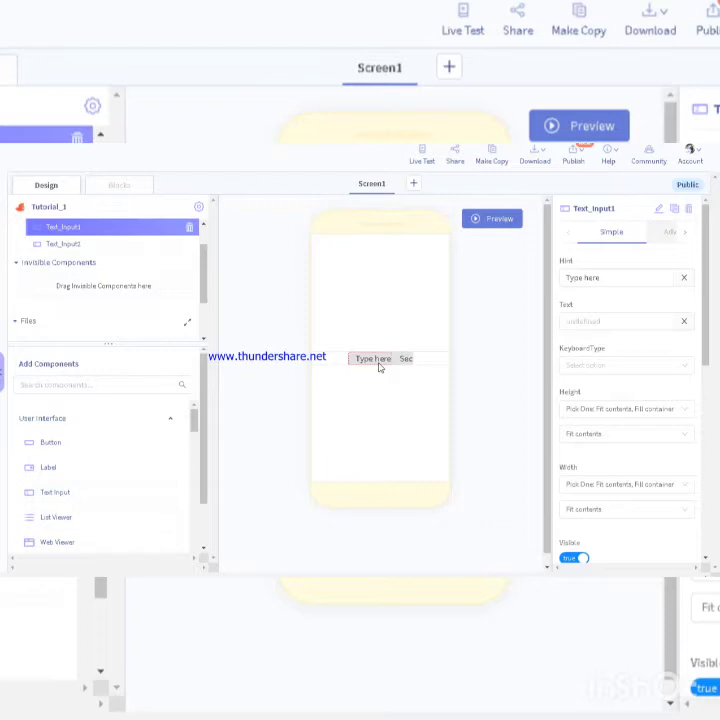
{"action": "mouse_move", "coordinate": [418, 310]}
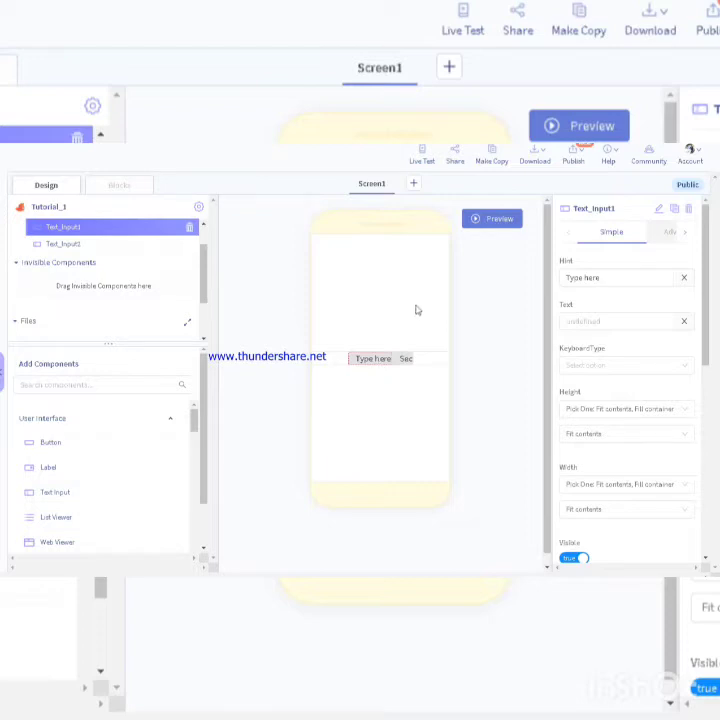
Replace the second text input's hint with 'Min'
{"action": "left_click", "coordinate": [612, 278]}
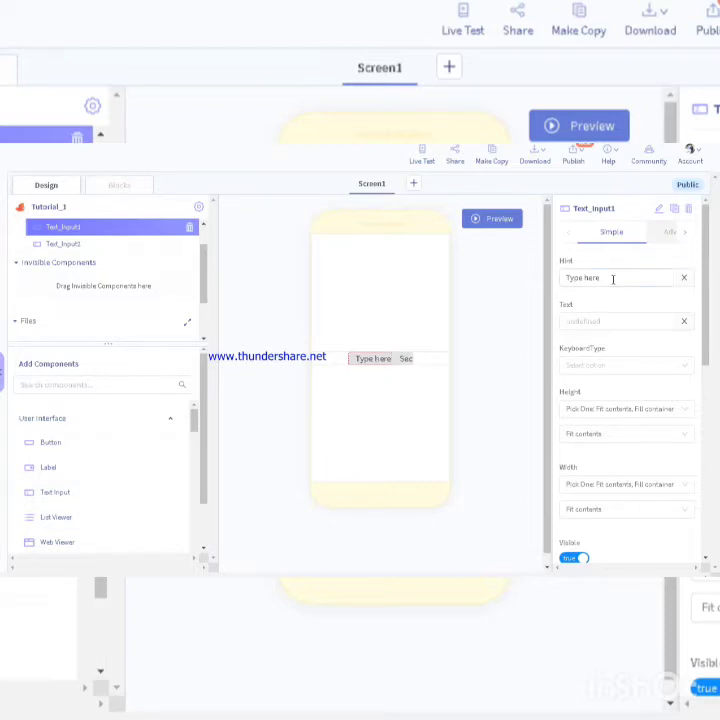
{"action": "type", "text": "M"}
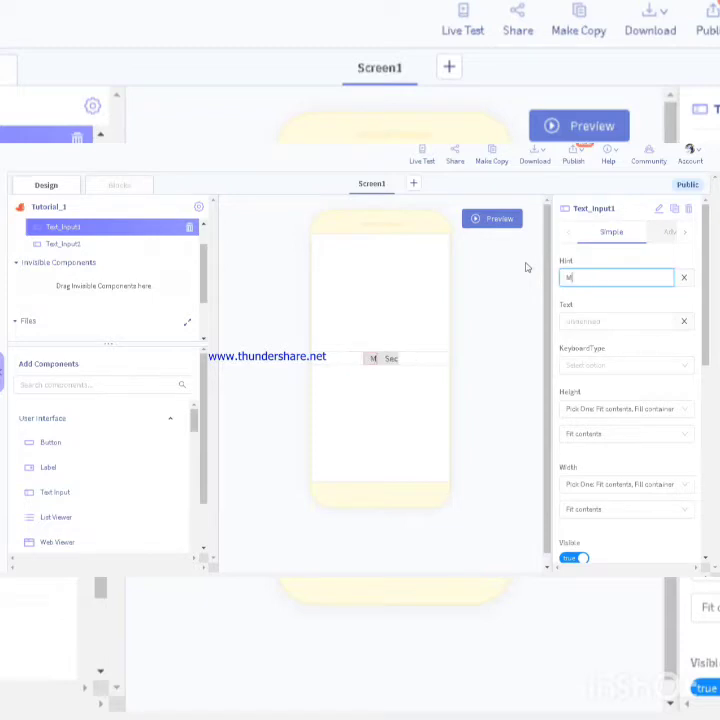
{"action": "type", "text": "in"}
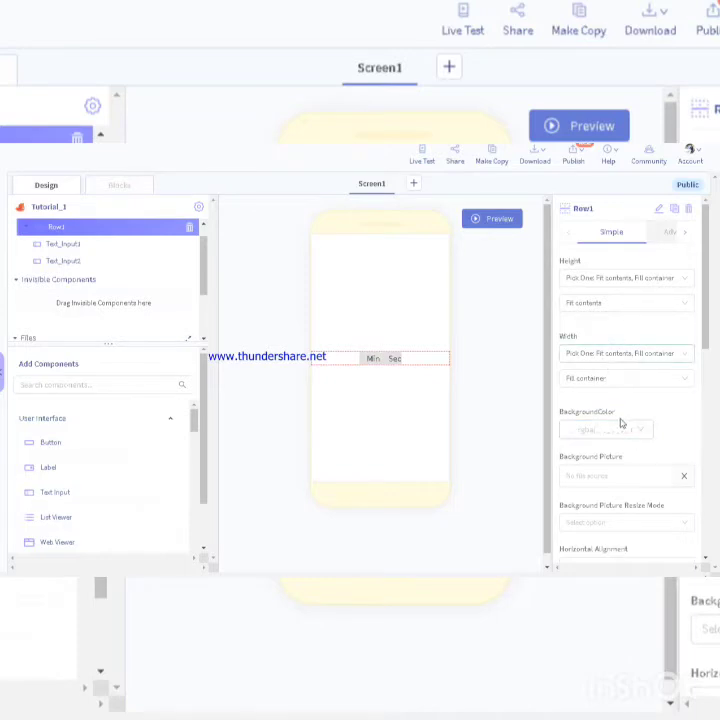
{"action": "scroll", "scroll_direction": "down", "scroll_amount": 3}
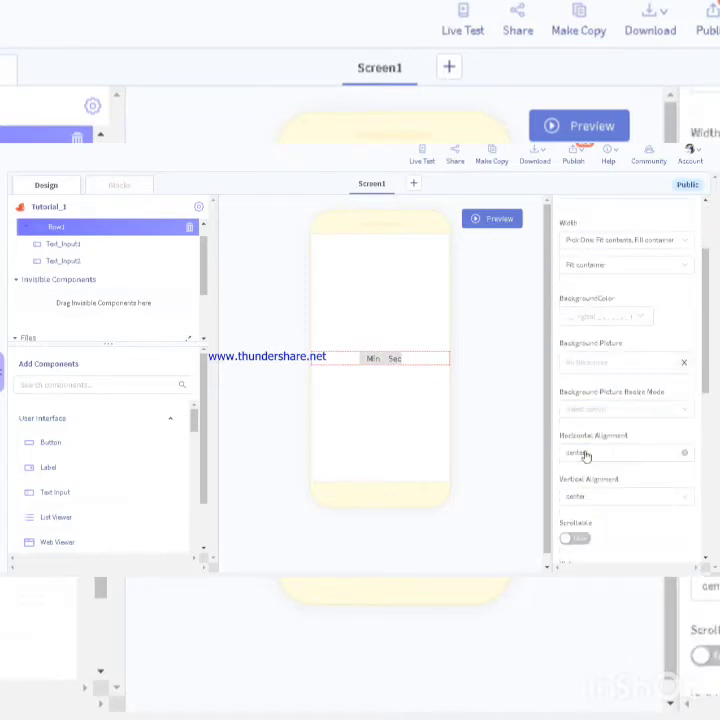
{"action": "left_click", "coordinate": [624, 452]}
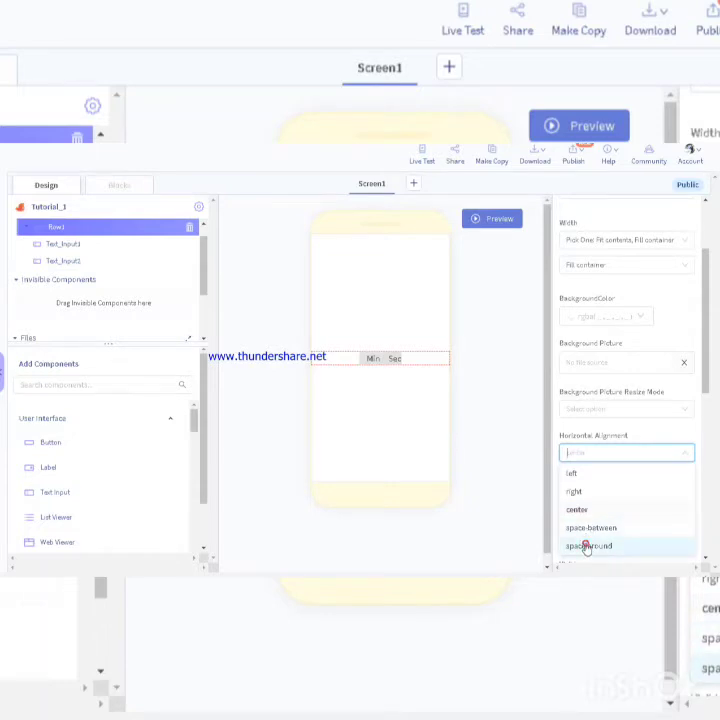
{"action": "left_click", "coordinate": [588, 546]}
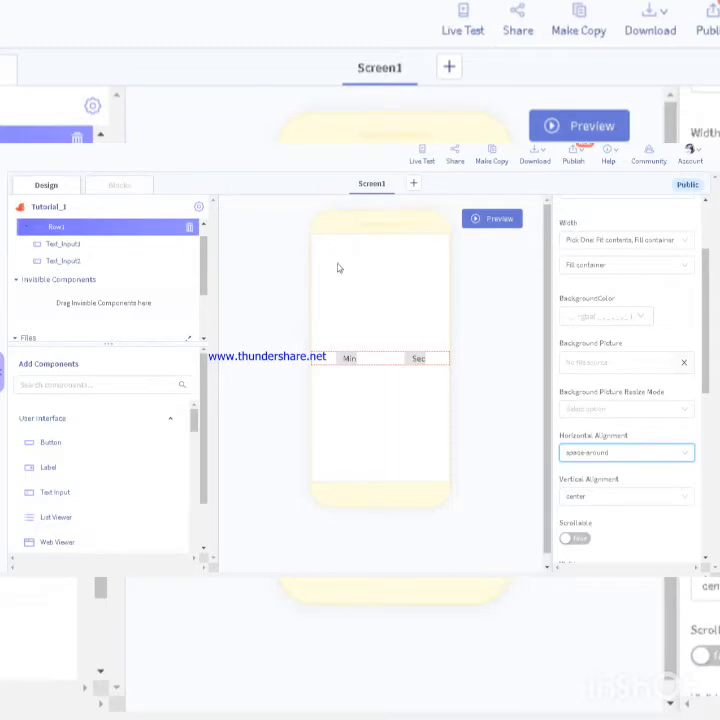
{"action": "mouse_move", "coordinate": [114, 410]}
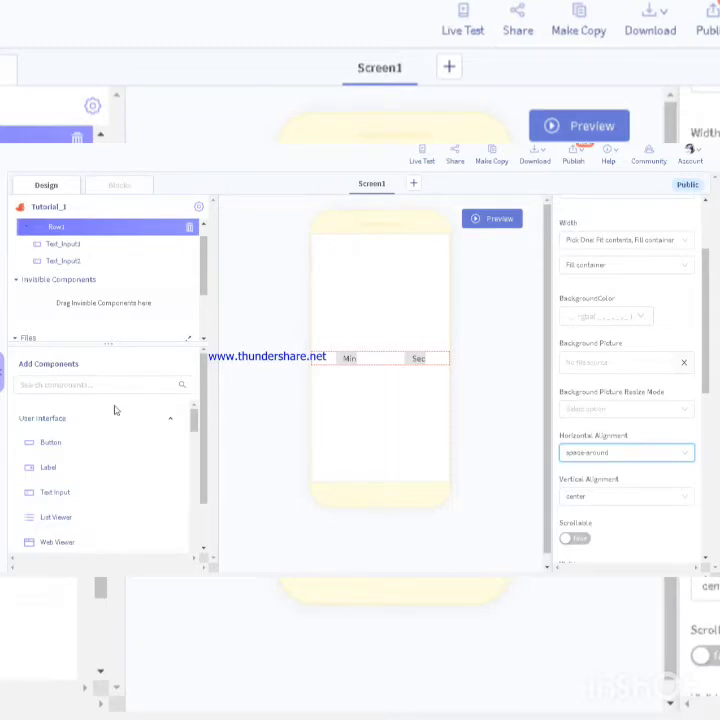
{"action": "mouse_move", "coordinate": [216, 280]}
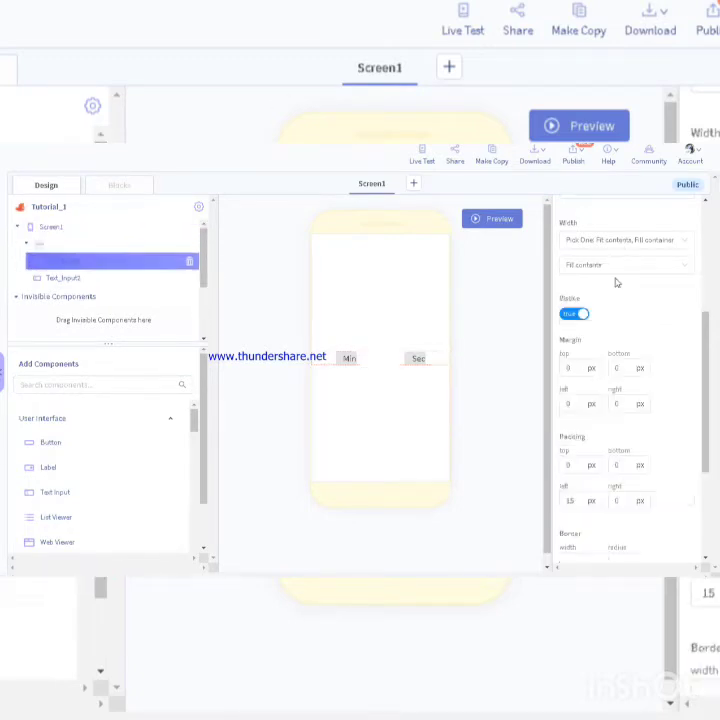
Rename the two text input components to Minutes and Seconds
{"action": "left_click", "coordinate": [62, 226]}
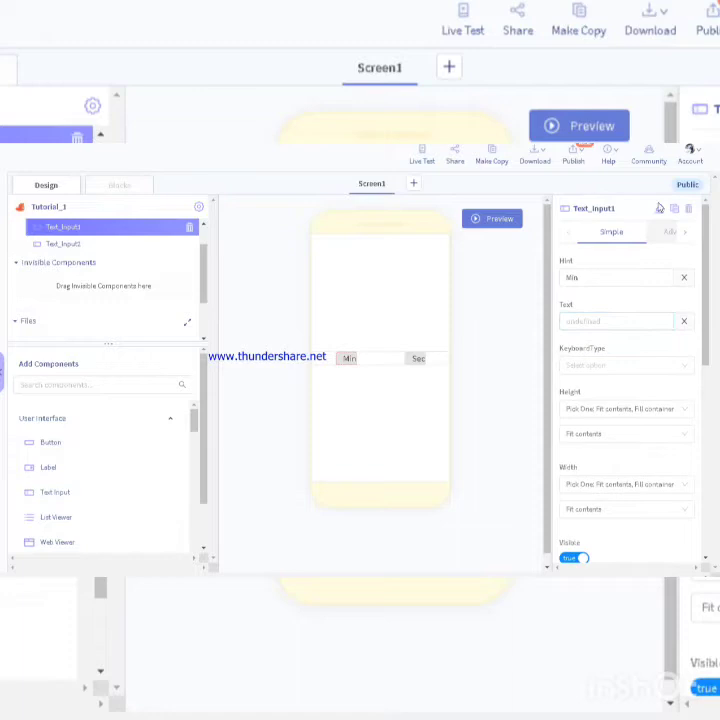
{"action": "double_click", "coordinate": [600, 210]}
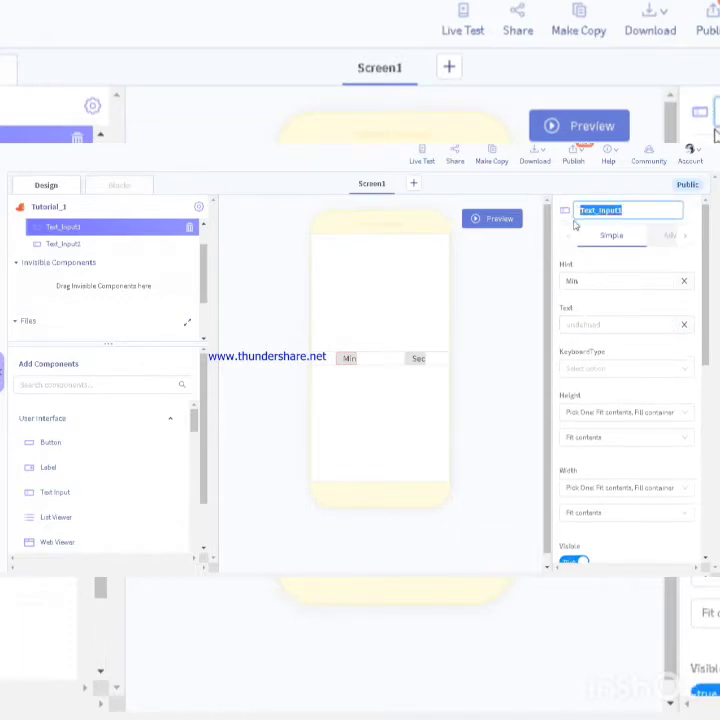
{"action": "type", "text": "Mi"}
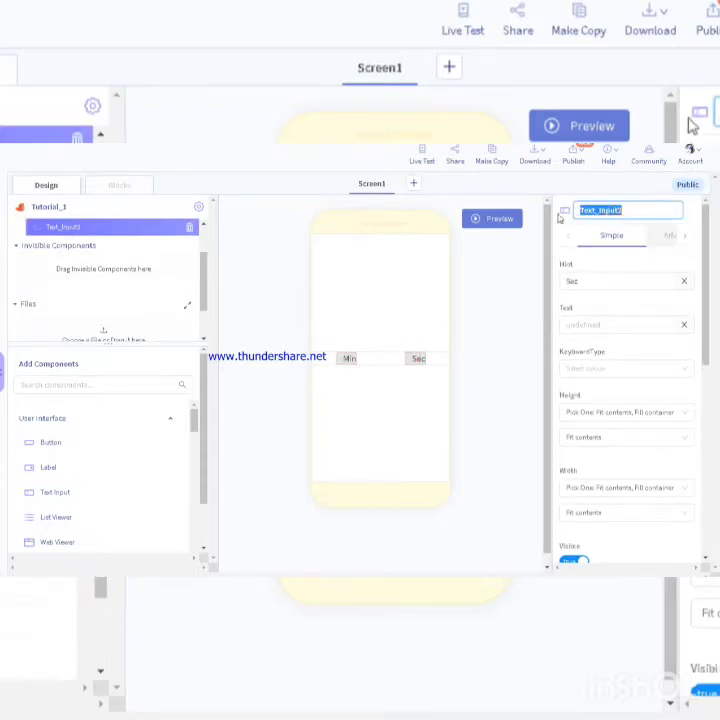
{"action": "type", "text": "Seco"}
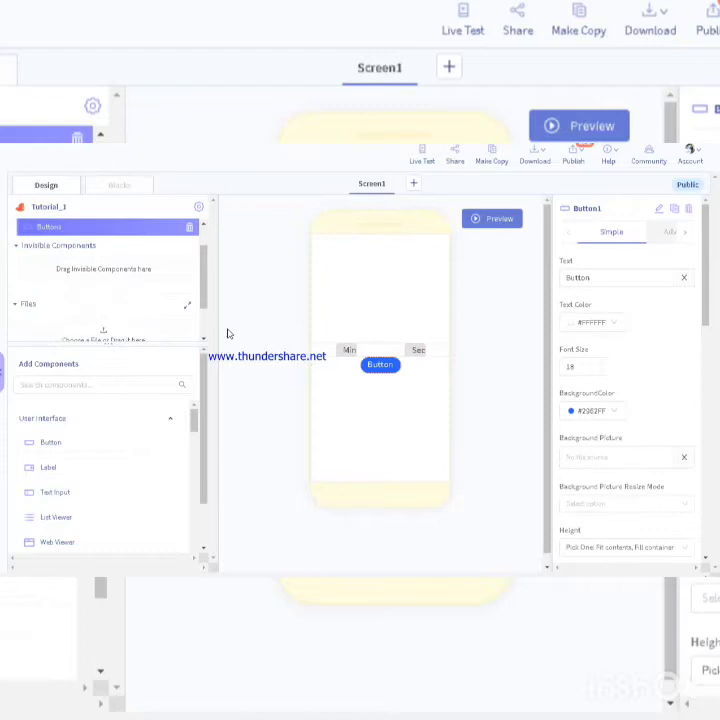
Change the new button's text from Button1 to Reset
{"action": "left_click", "coordinate": [620, 278]}
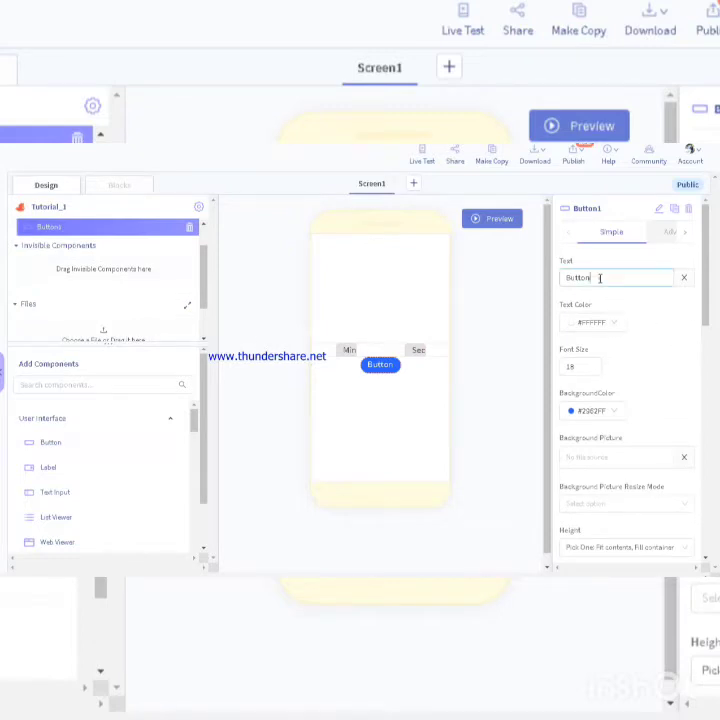
{"action": "double_click", "coordinate": [576, 278]}
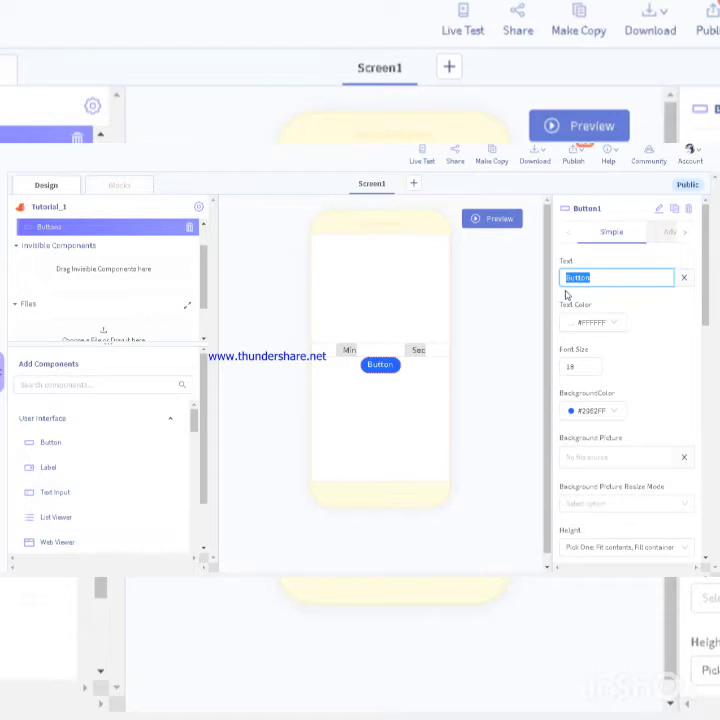
{"action": "type", "text": "B"}
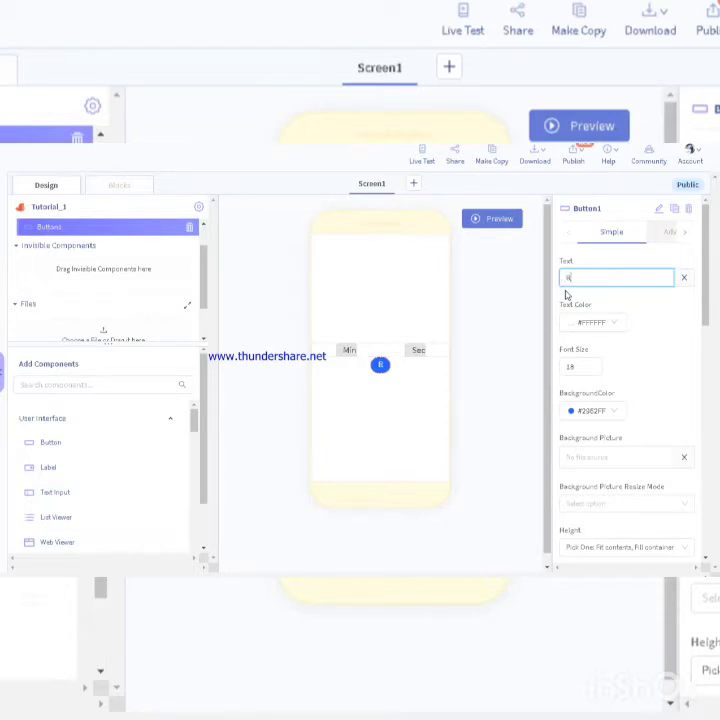
{"action": "type", "text": "Reset"}
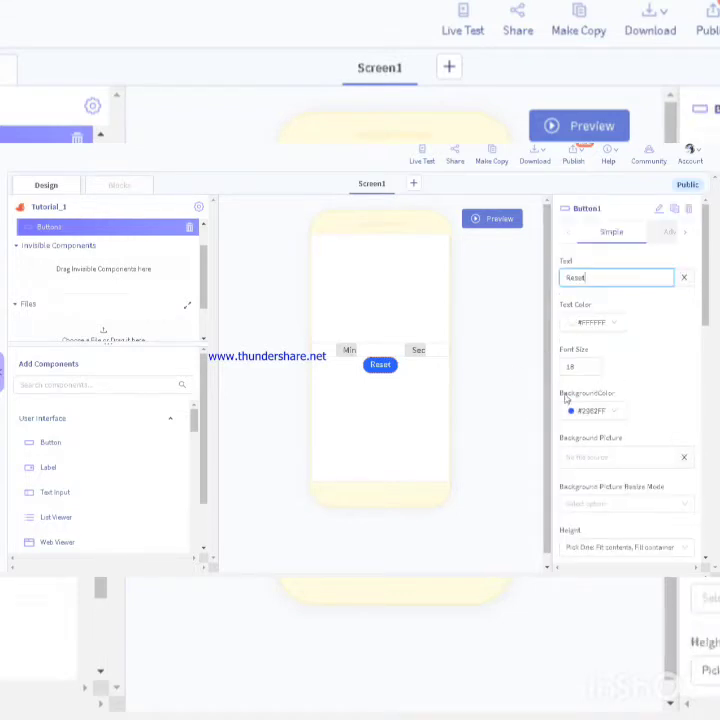
{"action": "left_click", "coordinate": [572, 412]}
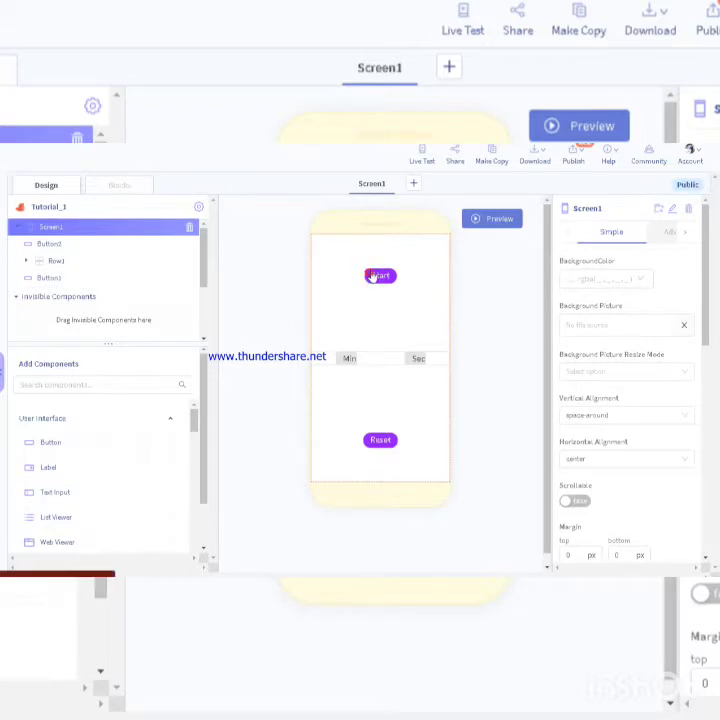
Rename the button components to Start_button and Reset button
{"action": "left_click", "coordinate": [380, 276]}
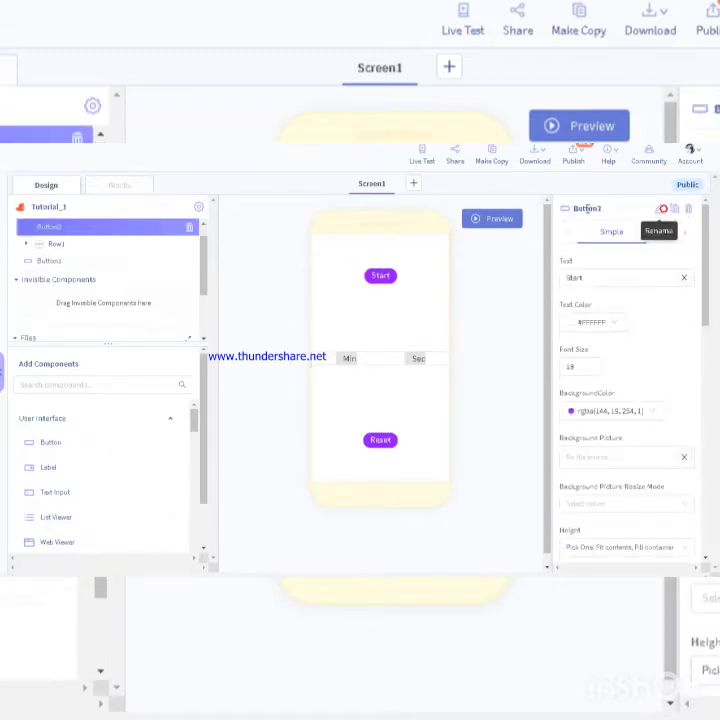
{"action": "left_click", "coordinate": [658, 232]}
{"action": "type", "text": "Start_button"}
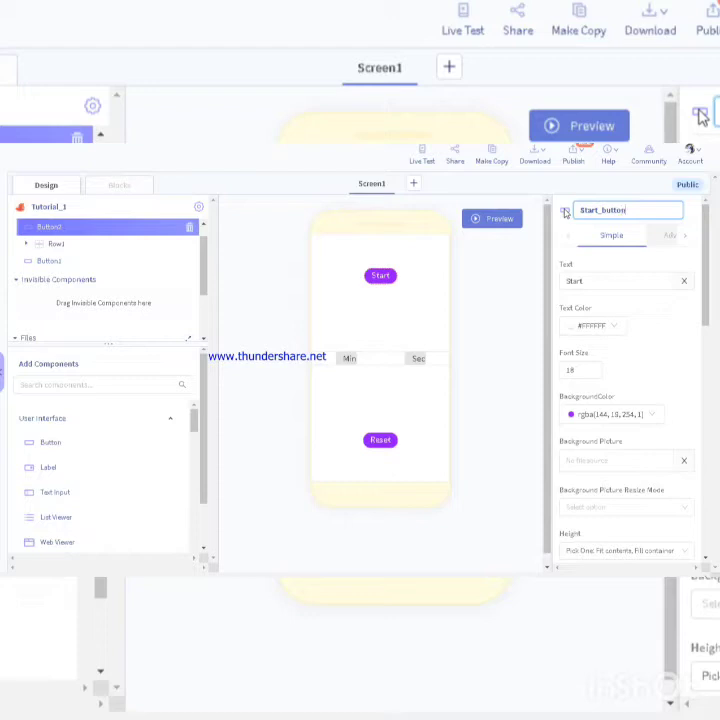
{"action": "mouse_move", "coordinate": [668, 252]}
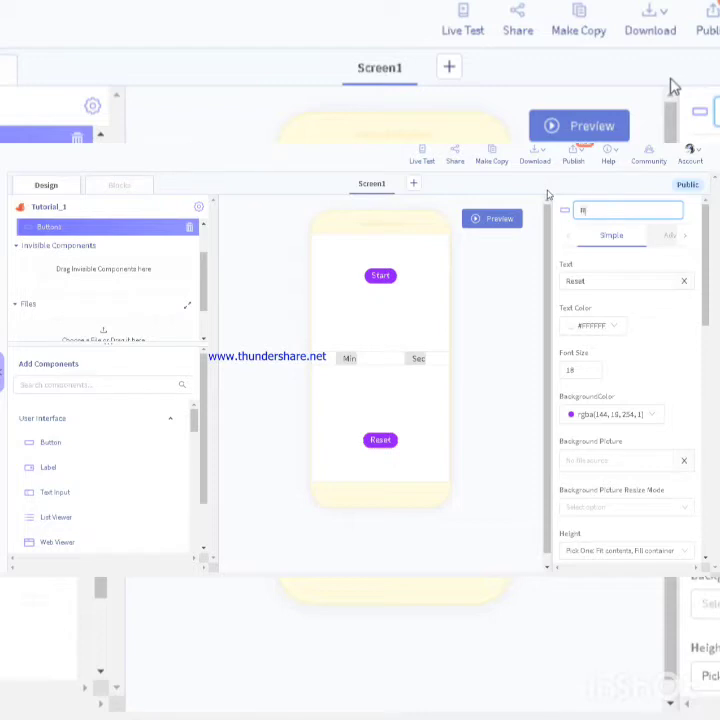
{"action": "type", "text": "Reset button"}
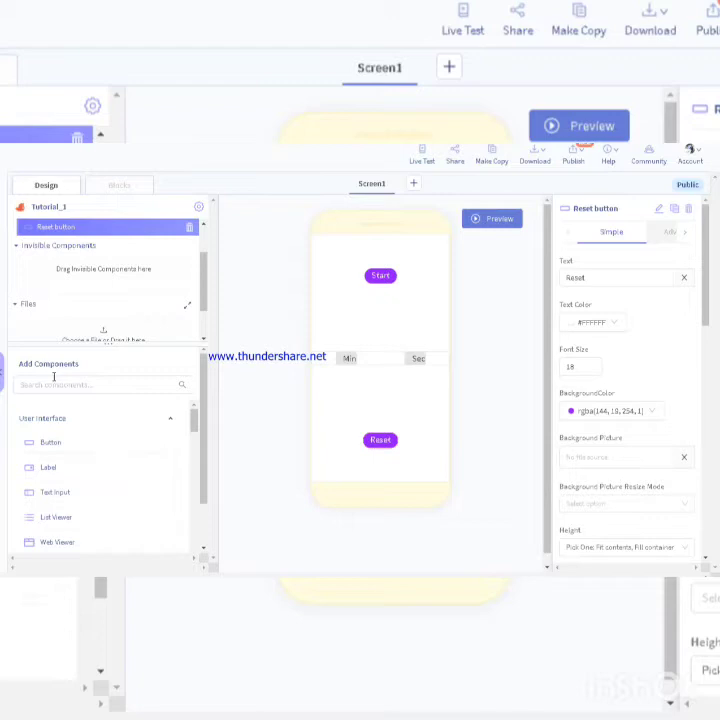
Search the Add Components list for a Timer
{"action": "left_click", "coordinate": [100, 384]}
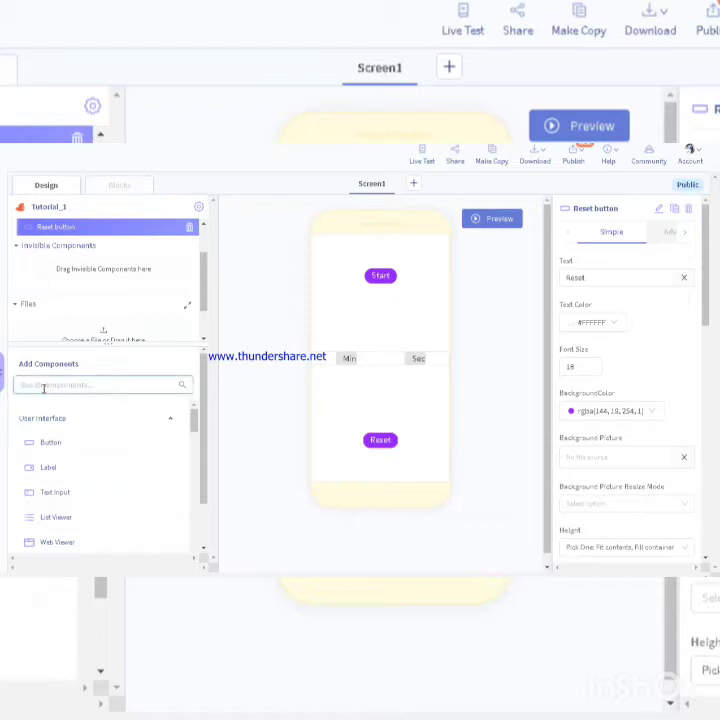
{"action": "type", "text": "Timer"}
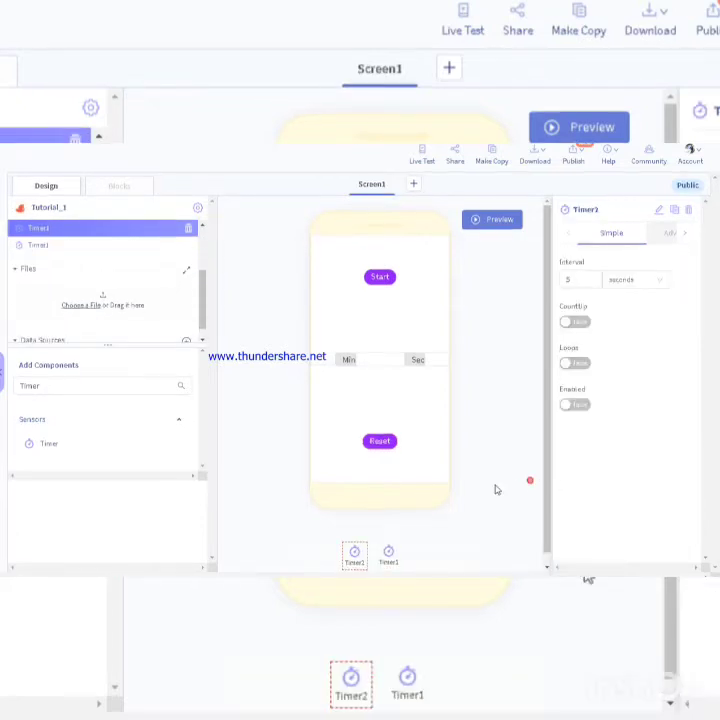
{"action": "mouse_move", "coordinate": [688, 210]}
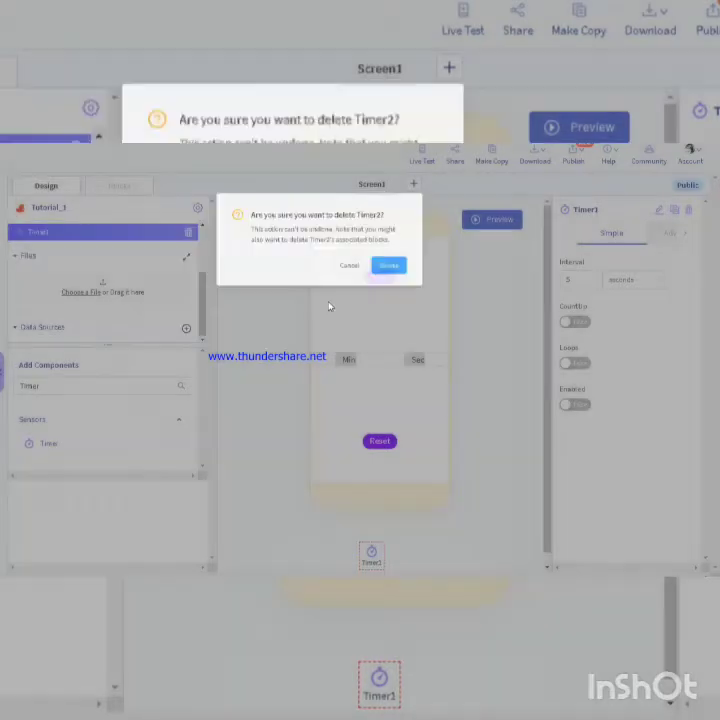
Confirm deleting the extra Timer2 and add a Sound component
{"action": "left_click", "coordinate": [388, 264]}
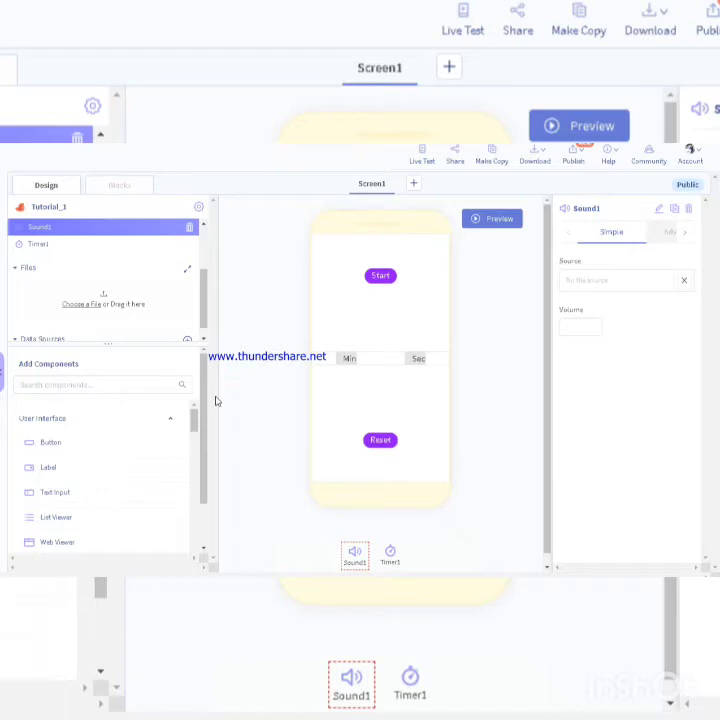
{"action": "mouse_move", "coordinate": [302, 470]}
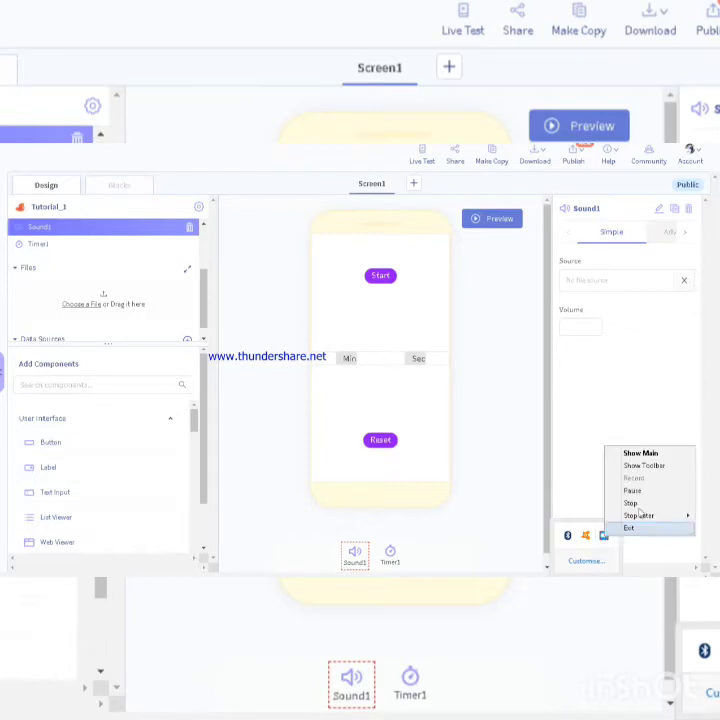
{"action": "left_click", "coordinate": [118, 184]}
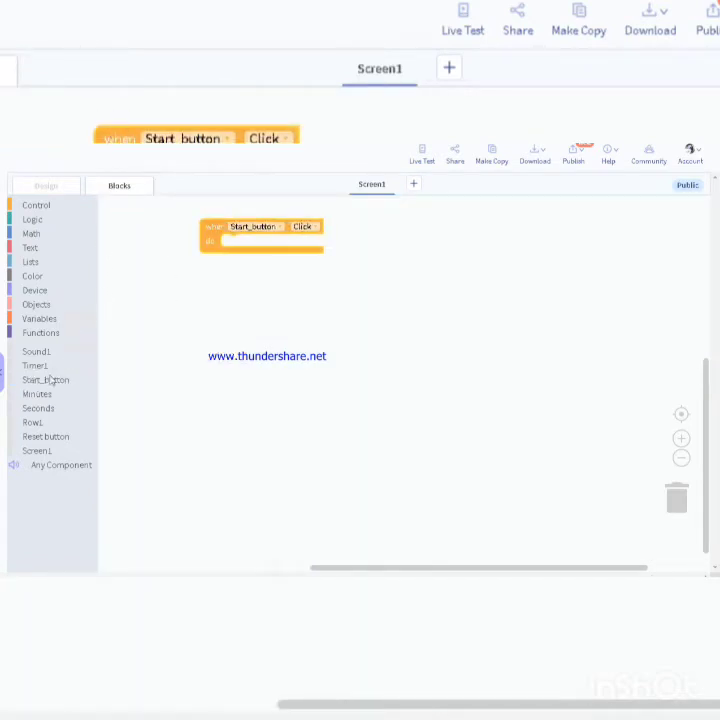
Attach a 'set Timer1 IntervalMilliseconds' block inside the Start_button Click handler
{"action": "left_click", "coordinate": [36, 364]}
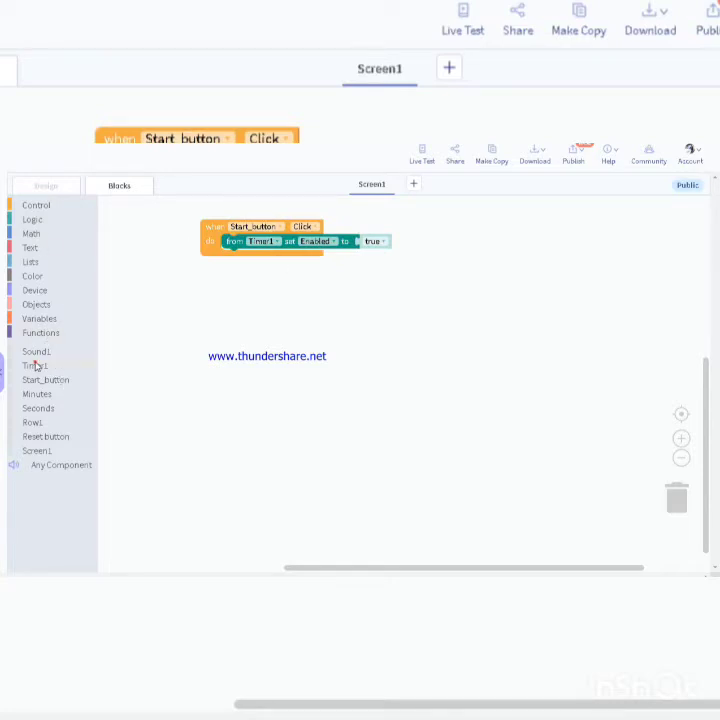
{"action": "left_click", "coordinate": [36, 364]}
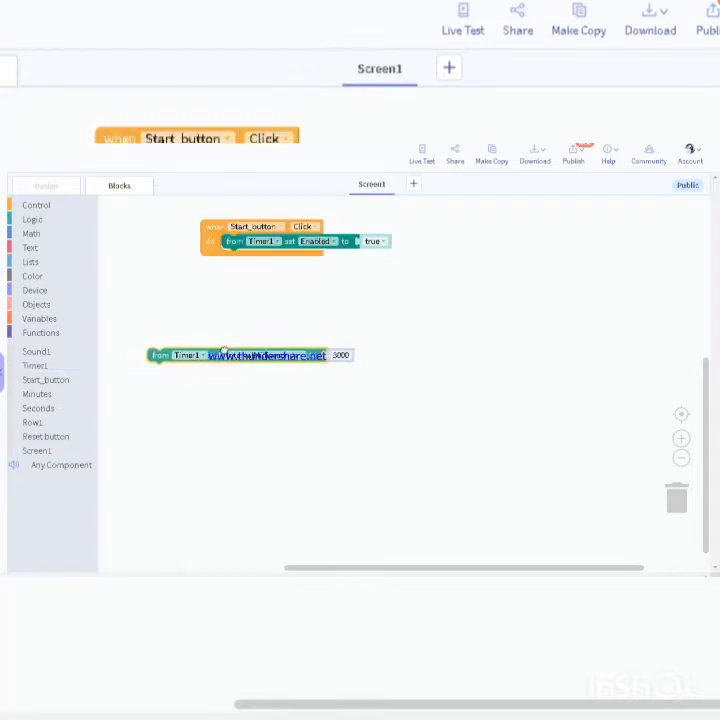
{"action": "left_click_drag", "start_coordinate": [250, 356], "coordinate": [320, 264]}
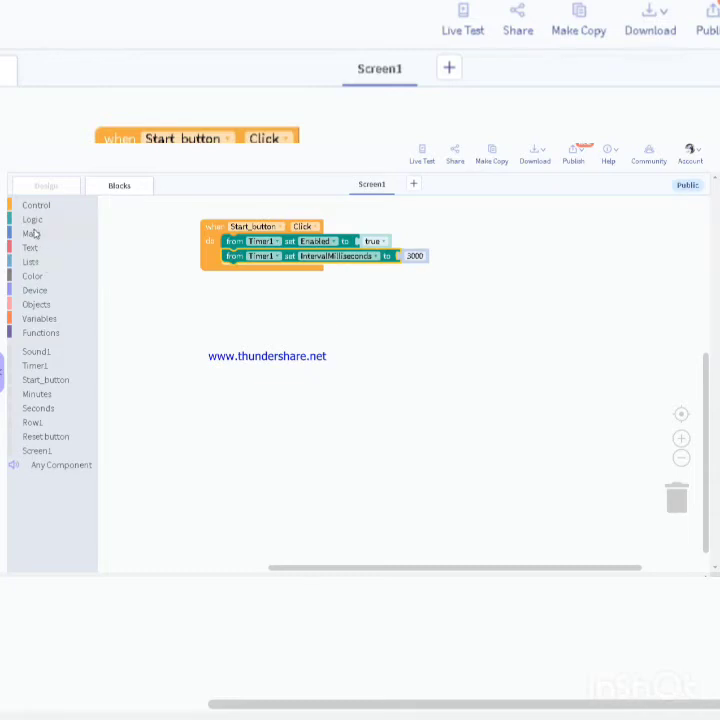
Build a chain of multiply math blocks in the interval socket, keeping IntervalMilliseconds as the property
{"action": "left_click", "coordinate": [32, 232]}
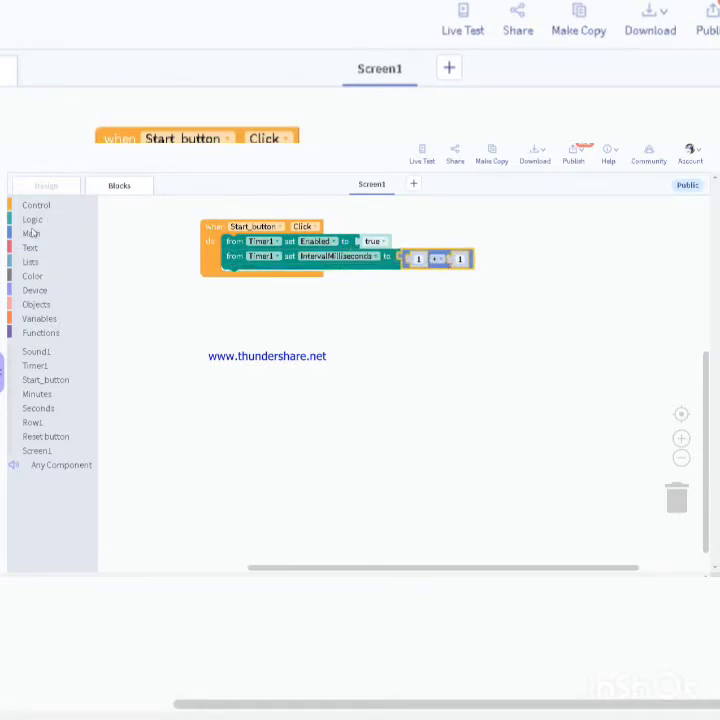
{"action": "left_click", "coordinate": [32, 232]}
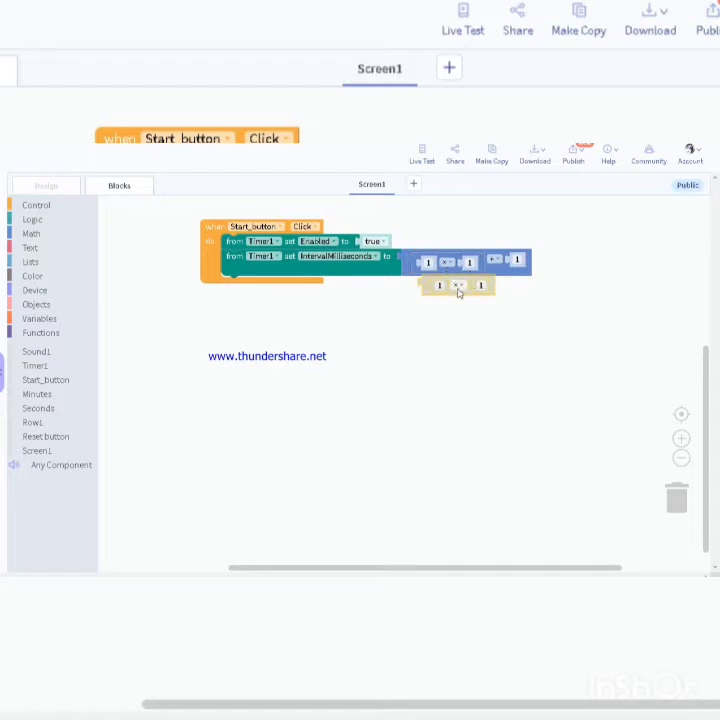
{"action": "left_click_drag", "start_coordinate": [458, 284], "coordinate": [478, 264]}
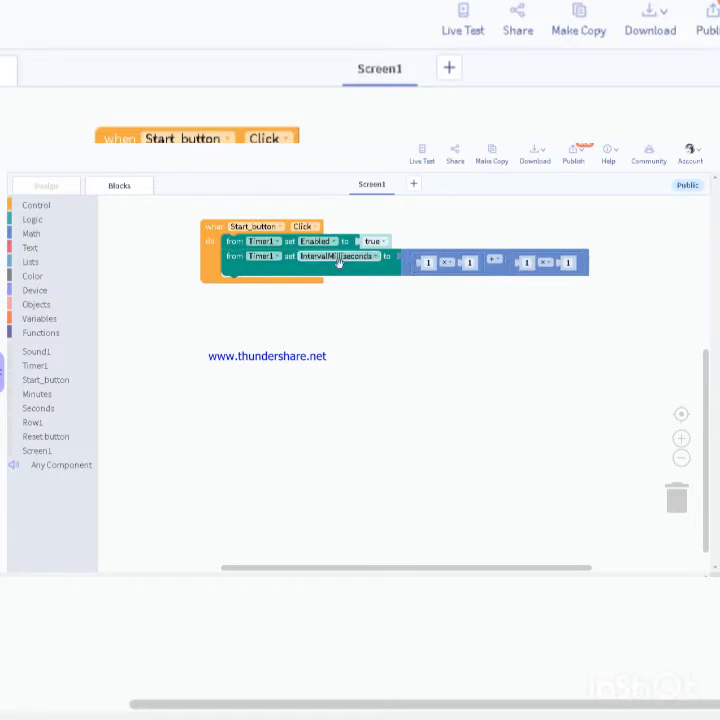
{"action": "left_click", "coordinate": [340, 256]}
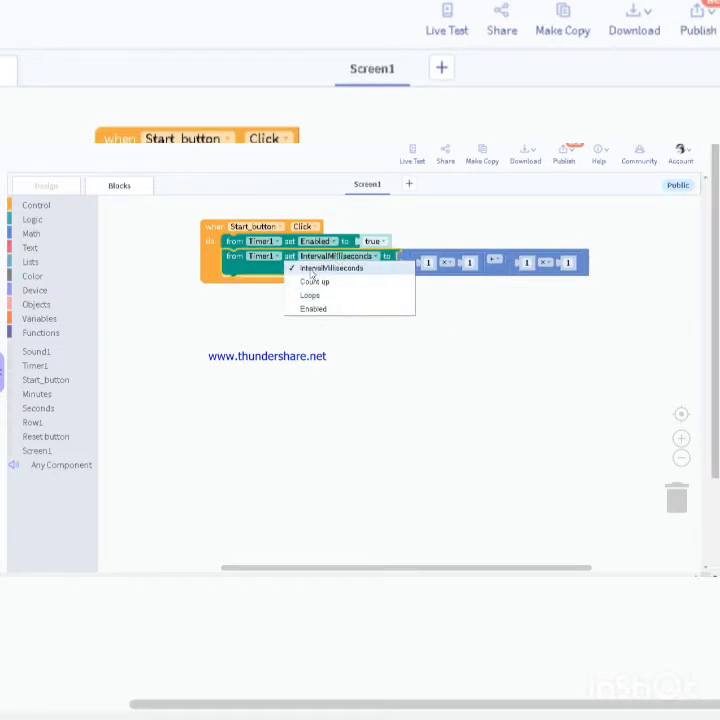
{"action": "left_click", "coordinate": [332, 268]}
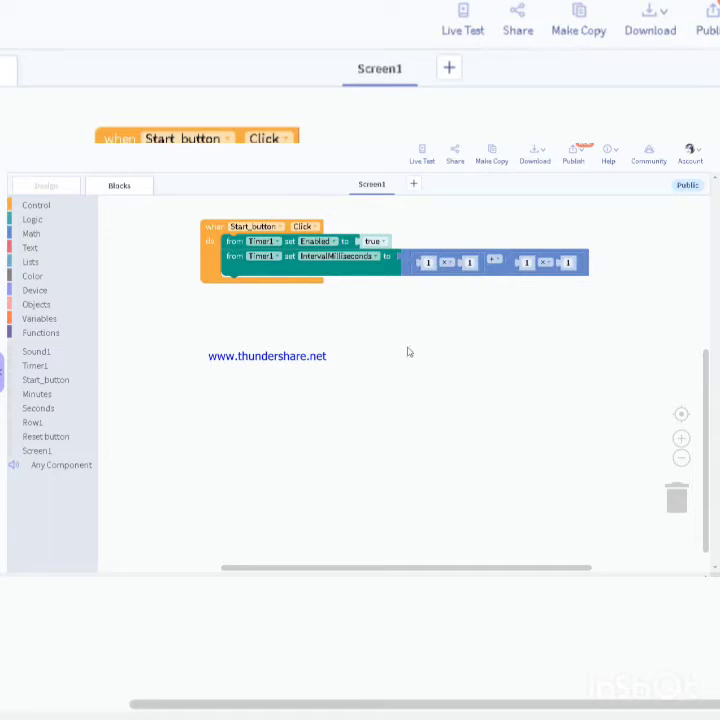
{"action": "mouse_move", "coordinate": [154, 400]}
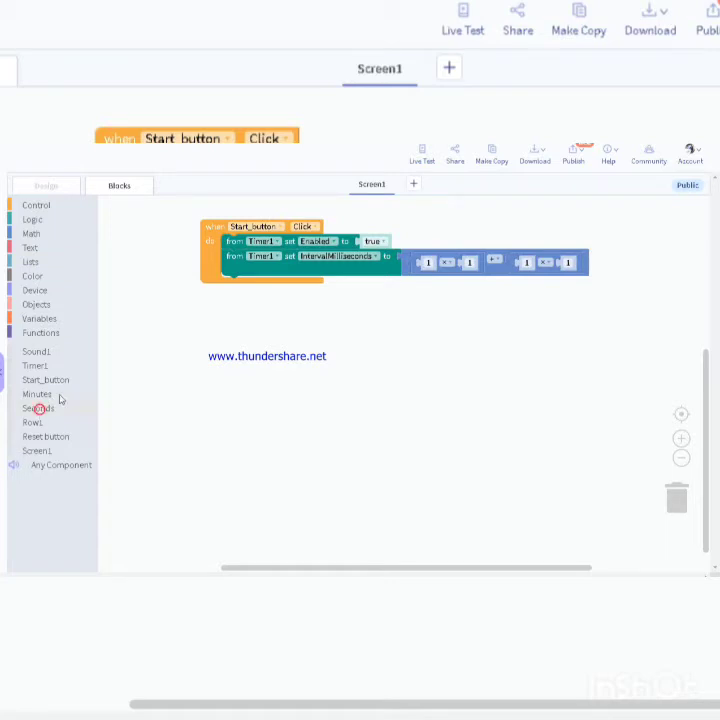
{"action": "left_click", "coordinate": [36, 408]}
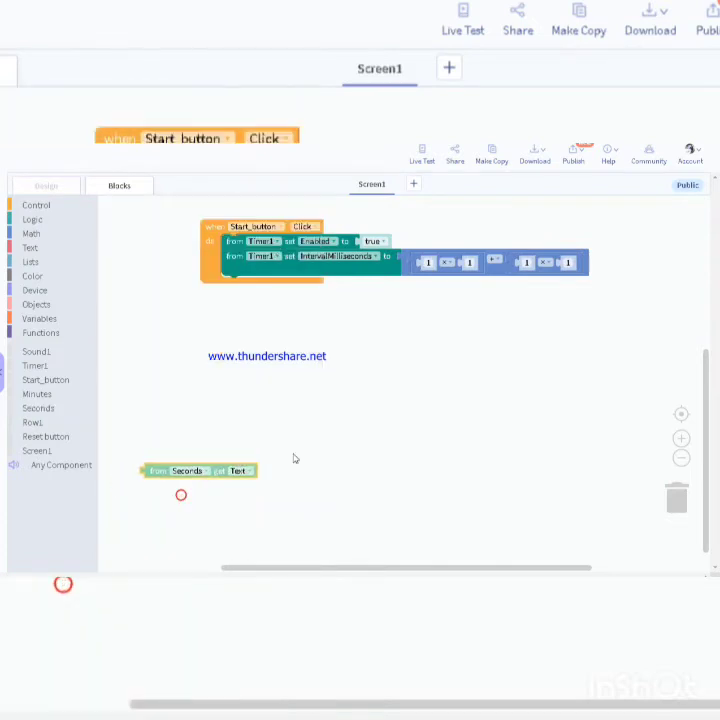
Plug Seconds text ×1000 and Minutes text ×60000 into the Timer1 interval formula
{"action": "left_click_drag", "start_coordinate": [198, 470], "coordinate": [470, 262]}
{"action": "type", "text": "000"}
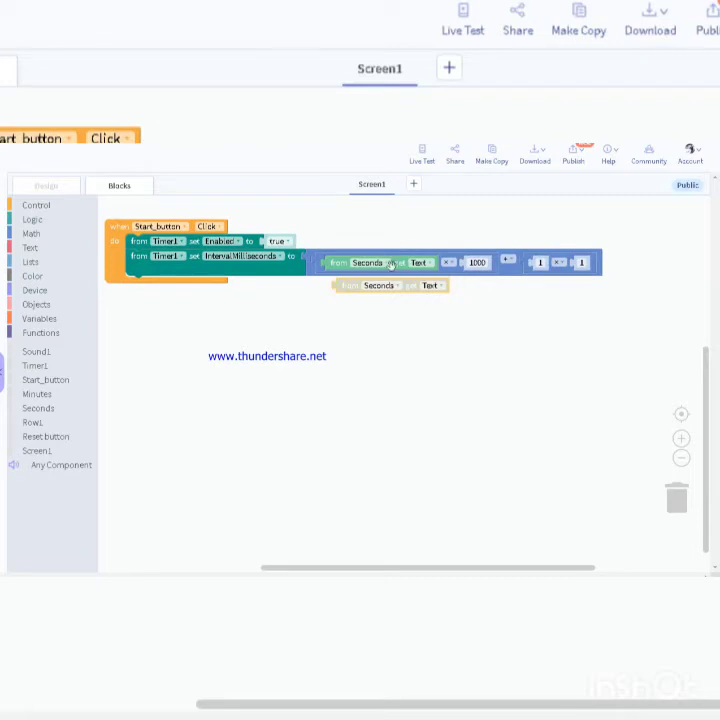
{"action": "left_click_drag", "start_coordinate": [390, 284], "coordinate": [570, 284]}
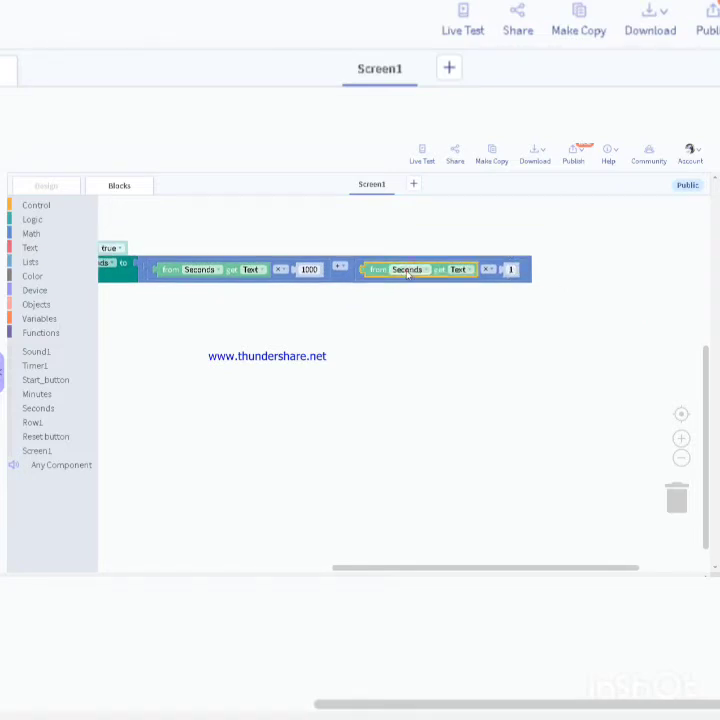
{"action": "left_click", "coordinate": [408, 268]}
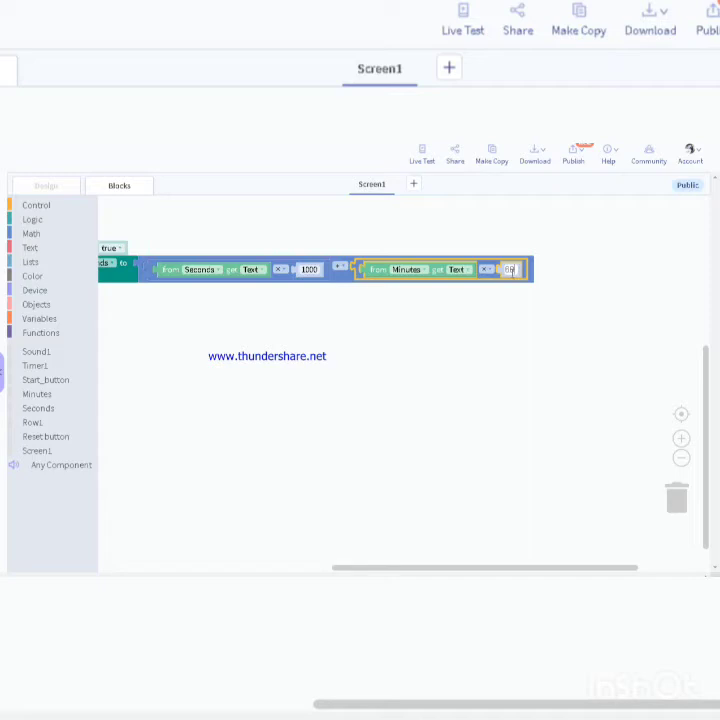
{"action": "type", "text": "60000"}
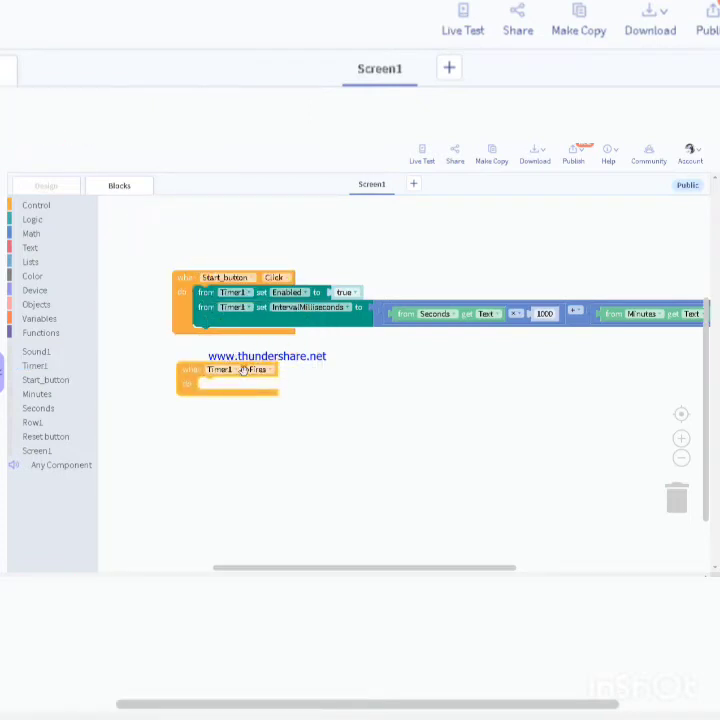
Add a 'when Timer1 Fires' handler that calls Sound1 Play
{"action": "left_click", "coordinate": [244, 368]}
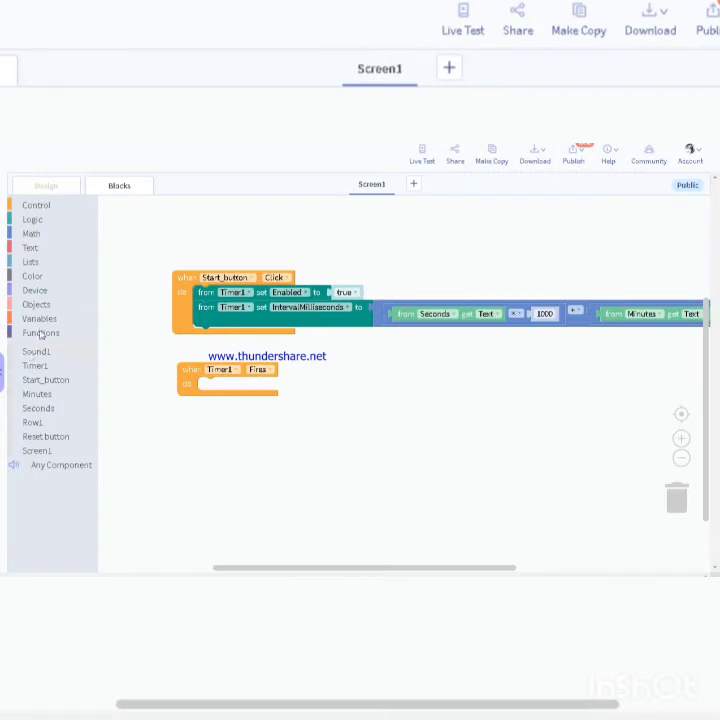
{"action": "left_click", "coordinate": [36, 350]}
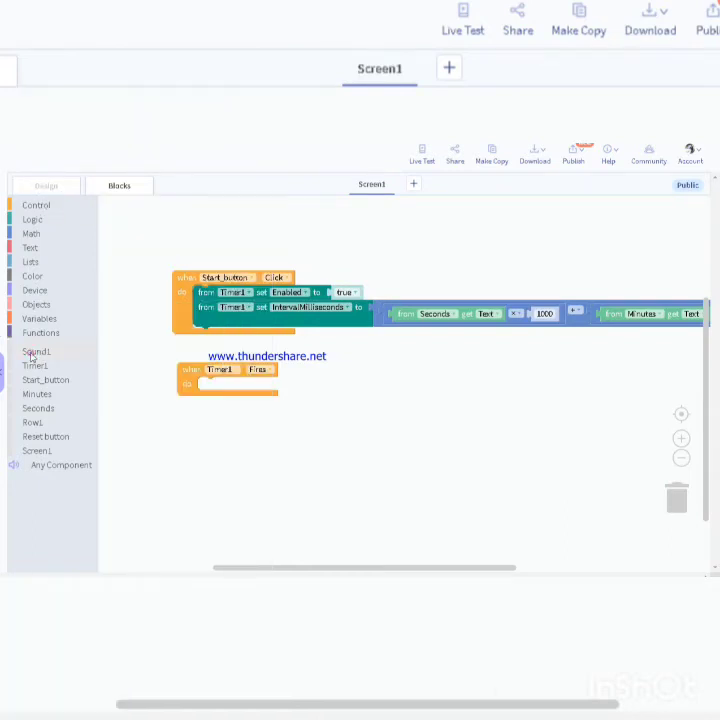
{"action": "left_click", "coordinate": [36, 352]}
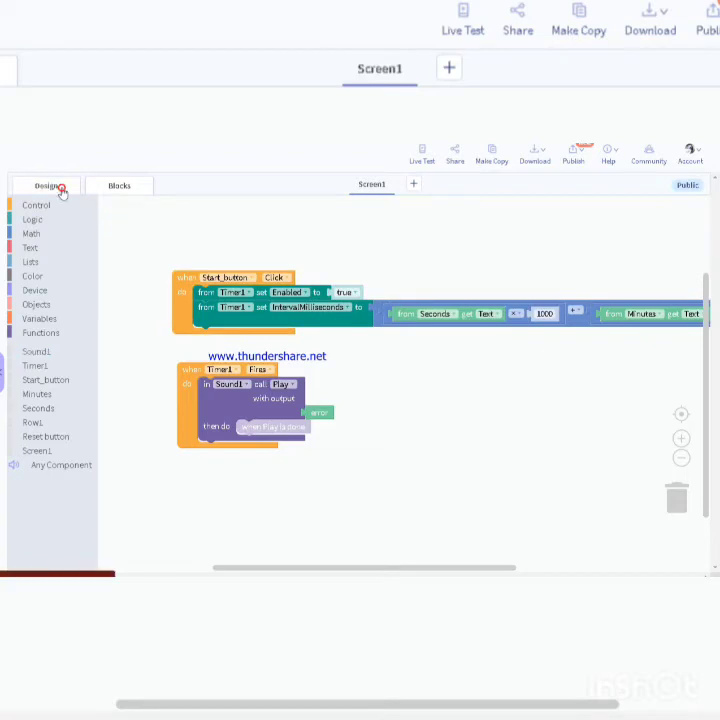
Select Sound1 in the Design view and set its Volume to 200
{"action": "left_click", "coordinate": [48, 184]}
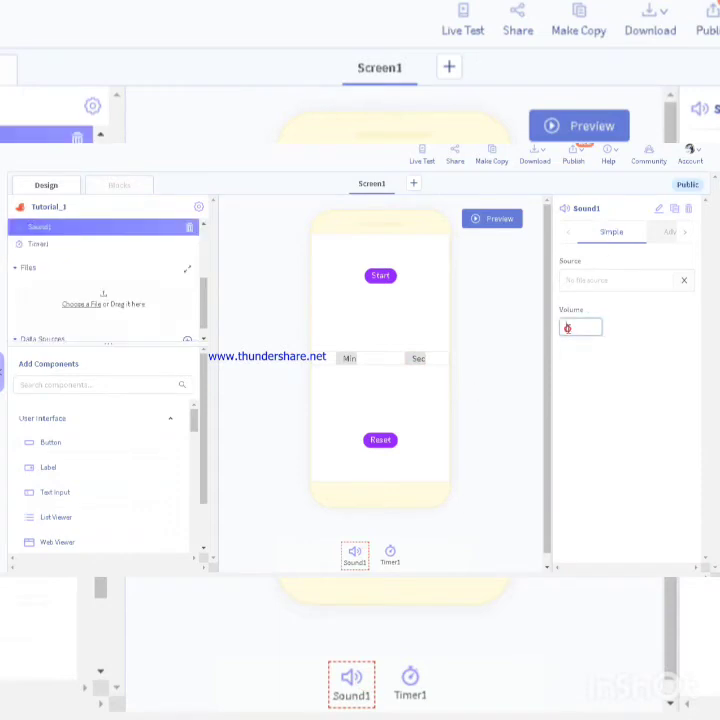
{"action": "type", "text": "100"}
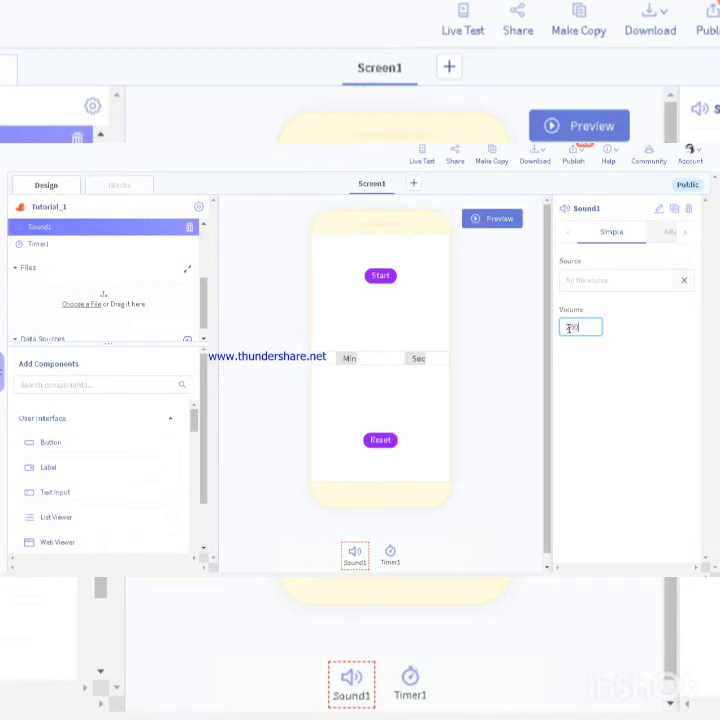
{"action": "type", "text": "200"}
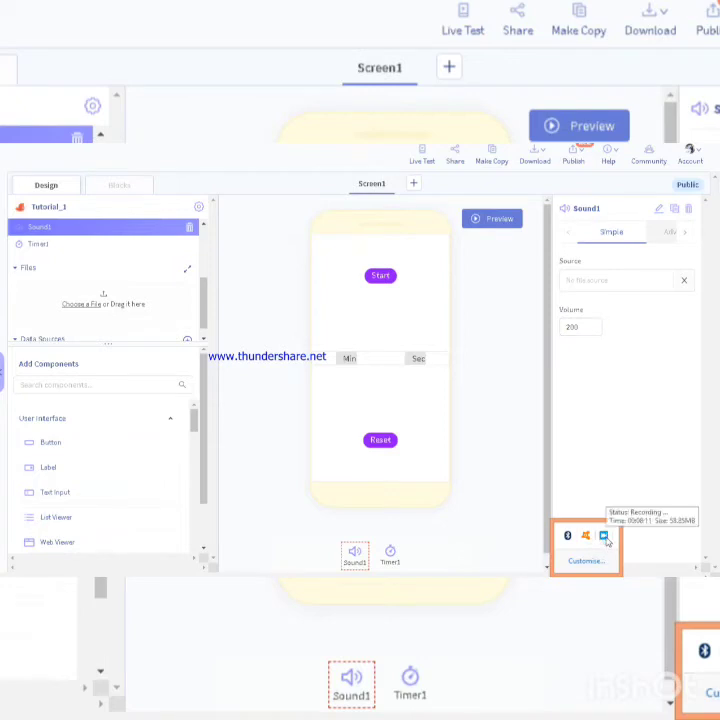
Choose the recorded MP3 file as Sound1's Source
{"action": "right_click", "coordinate": [604, 536]}
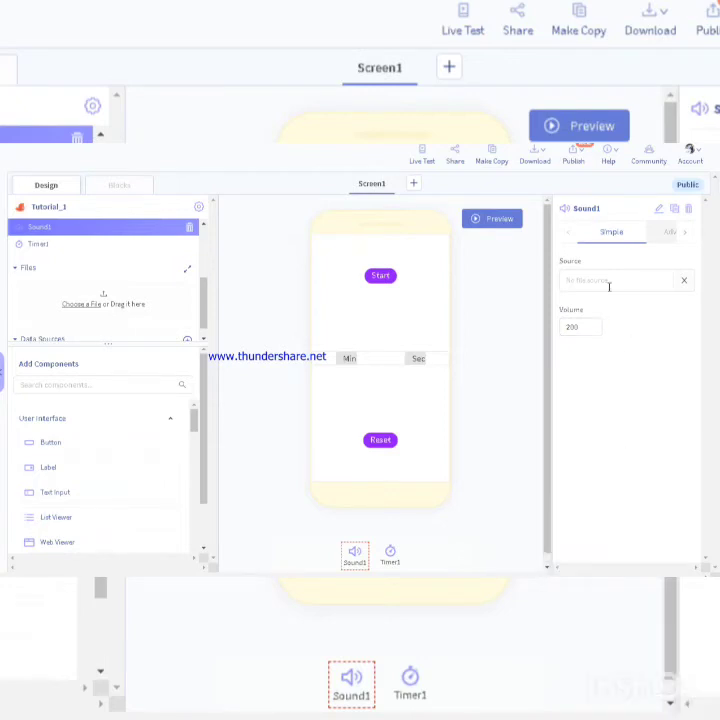
{"action": "left_click", "coordinate": [616, 280]}
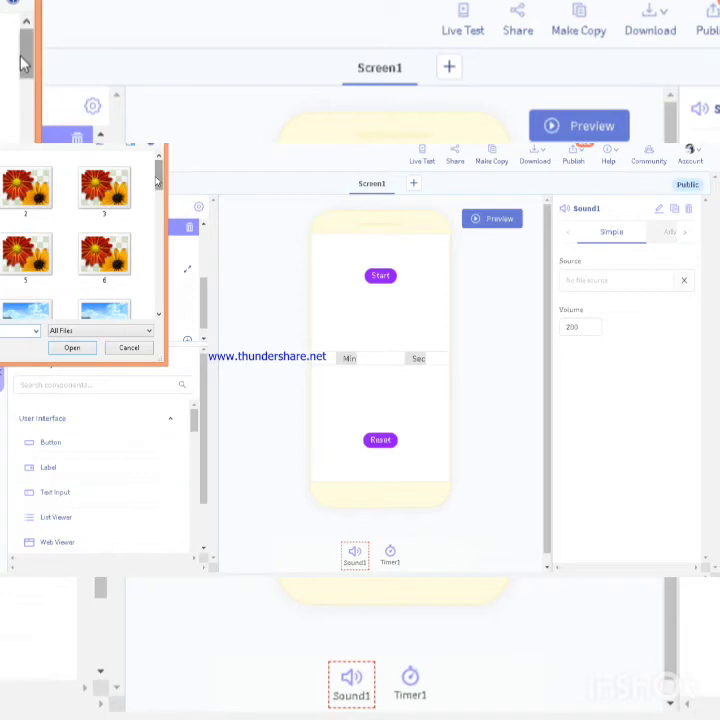
{"action": "scroll", "scroll_direction": "down", "scroll_amount": 3}
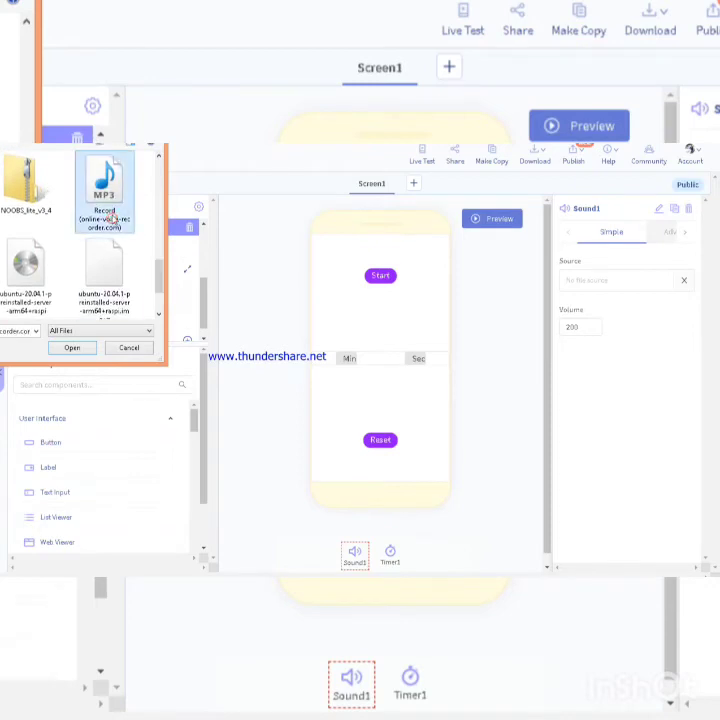
{"action": "left_click", "coordinate": [72, 348]}
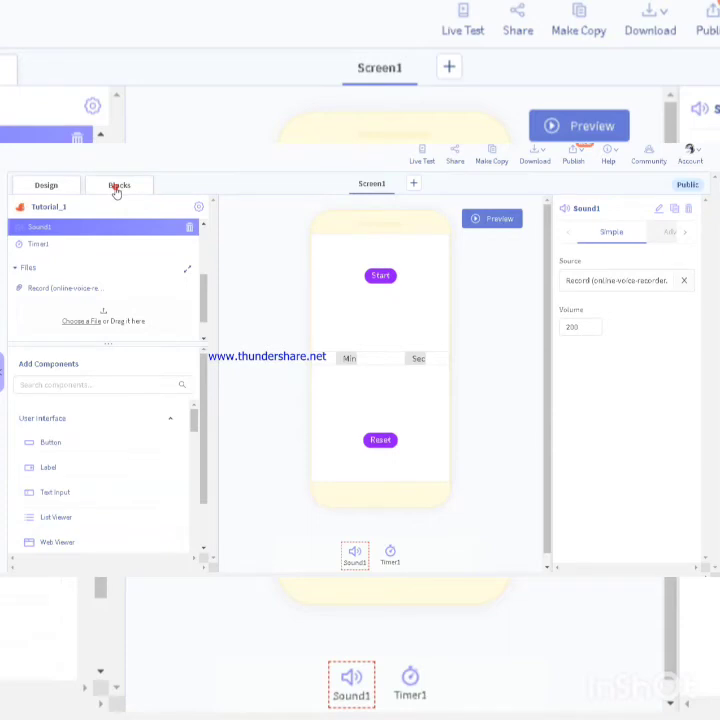
In Blocks, add a Sound1 stop call inside the Play block's 'then do' slot of the Timer1 Fires handler
{"action": "left_click", "coordinate": [118, 184]}
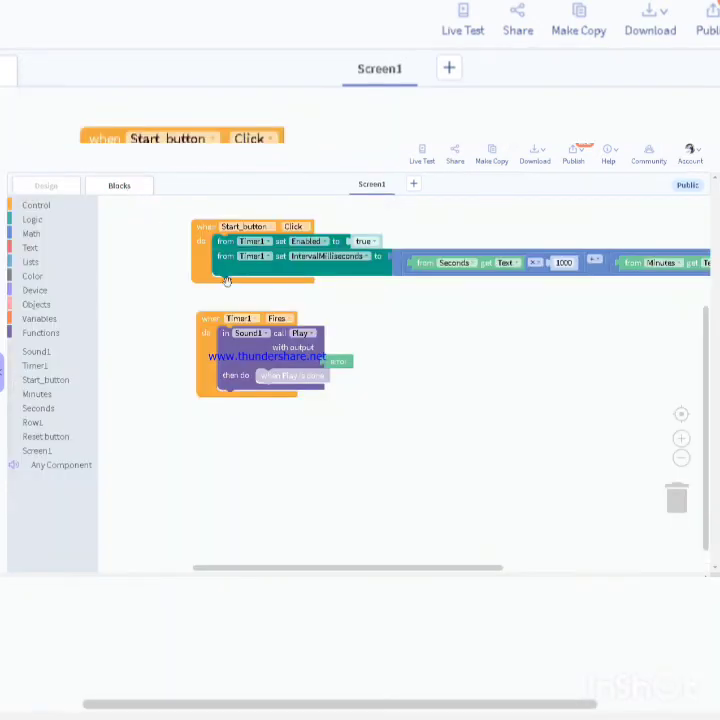
{"action": "mouse_move", "coordinate": [320, 330]}
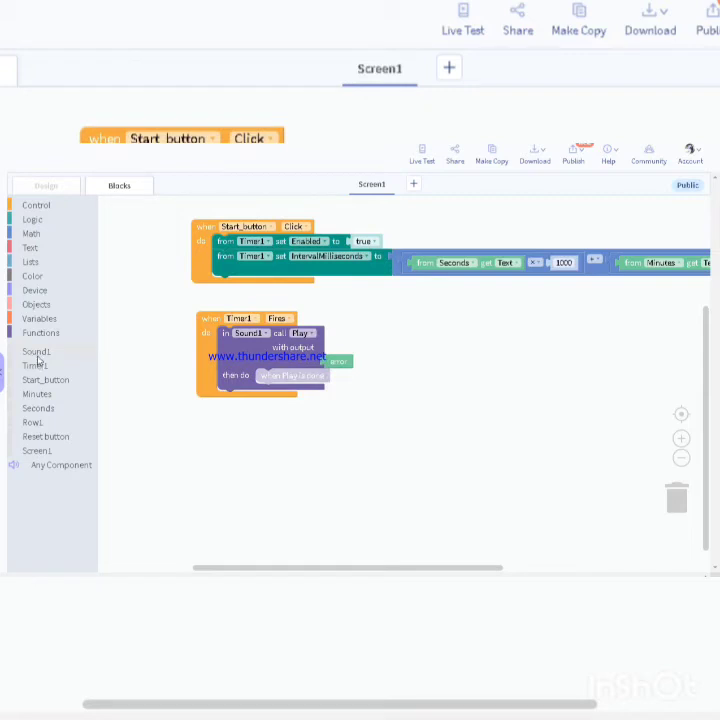
{"action": "left_click", "coordinate": [36, 352]}
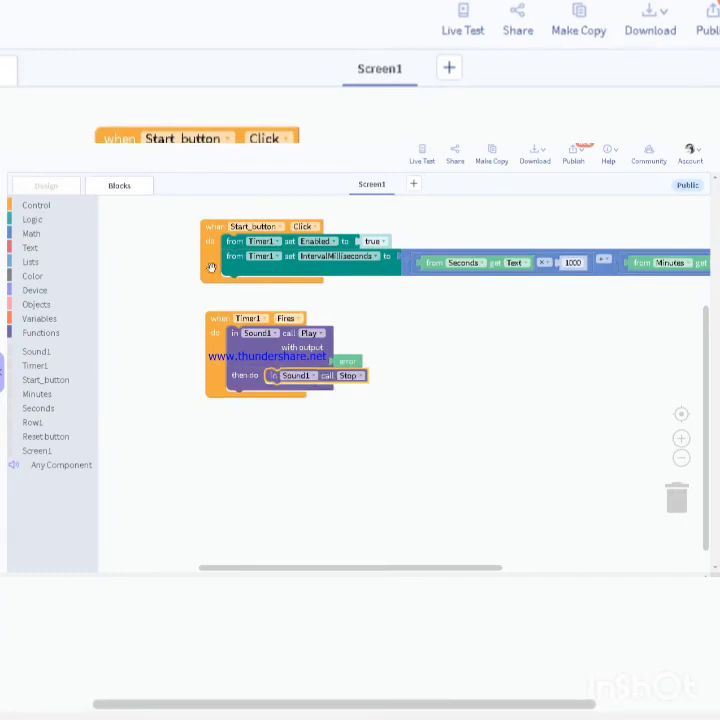
{"action": "left_click", "coordinate": [36, 352]}
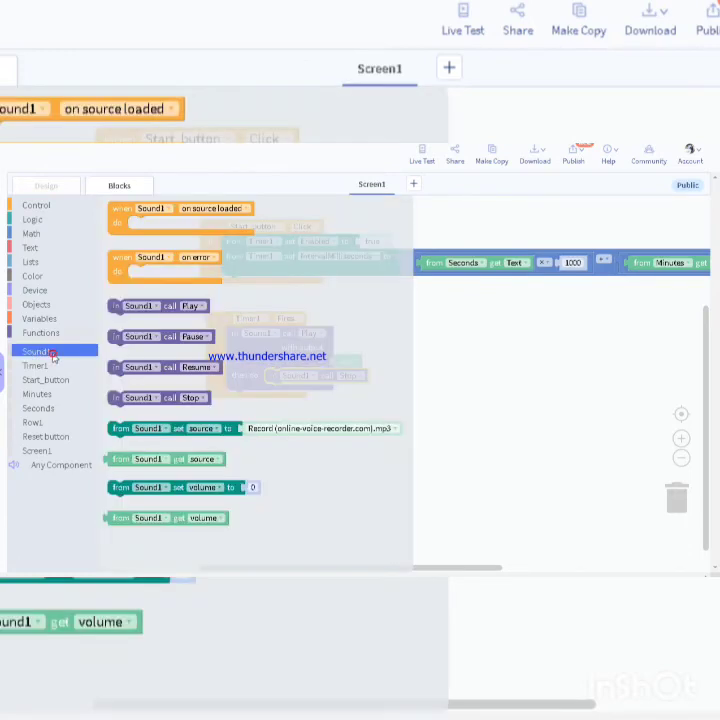
{"action": "left_click", "coordinate": [156, 396]}
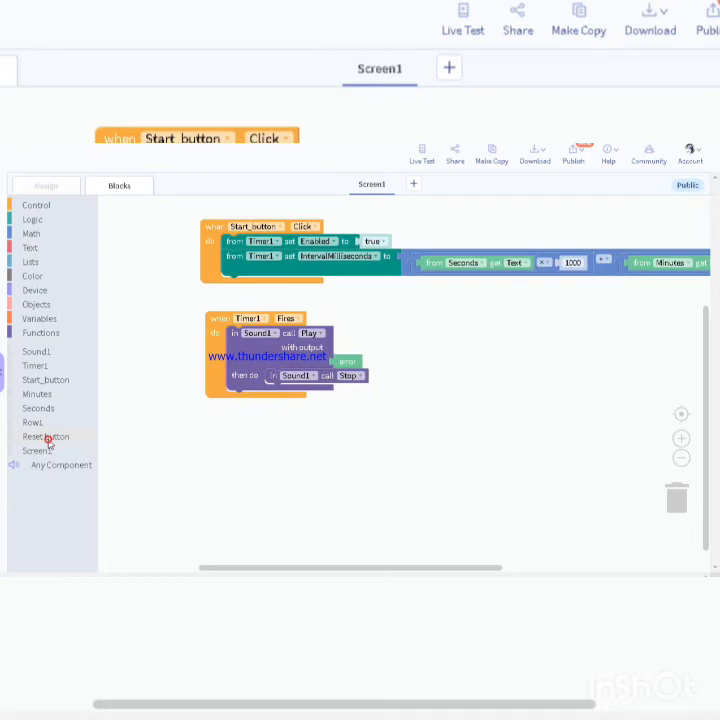
Add a Reset_button Click handler that sets Timer1's Enabled to false
{"action": "left_click", "coordinate": [46, 436]}
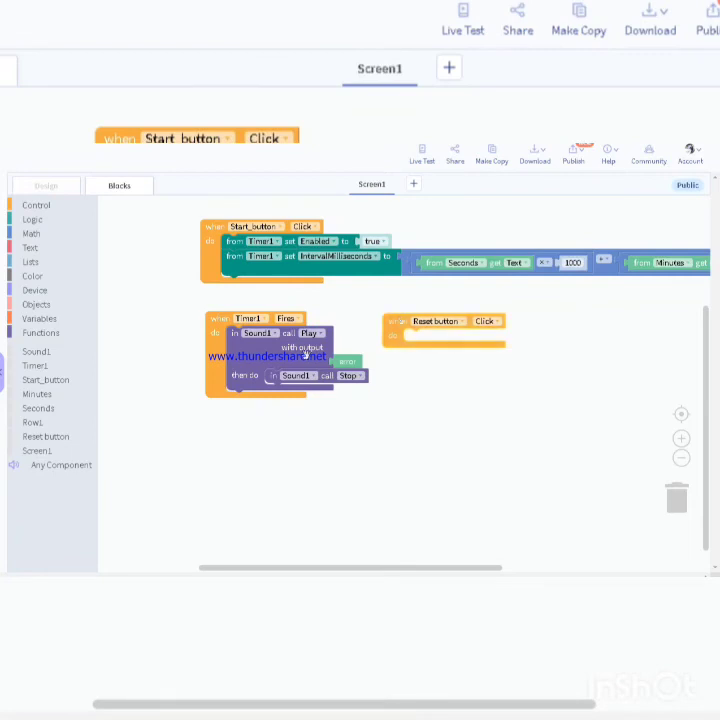
{"action": "mouse_move", "coordinate": [118, 386]}
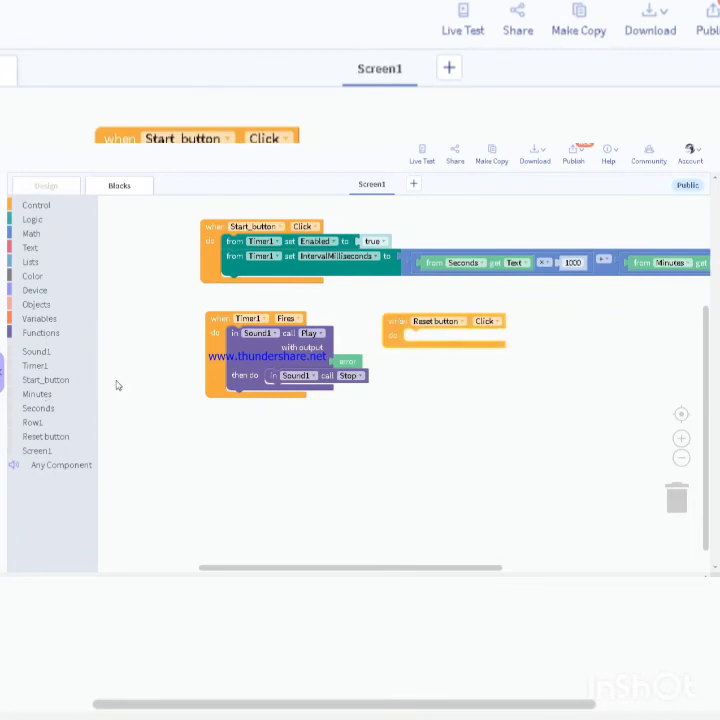
{"action": "mouse_move", "coordinate": [62, 260]}
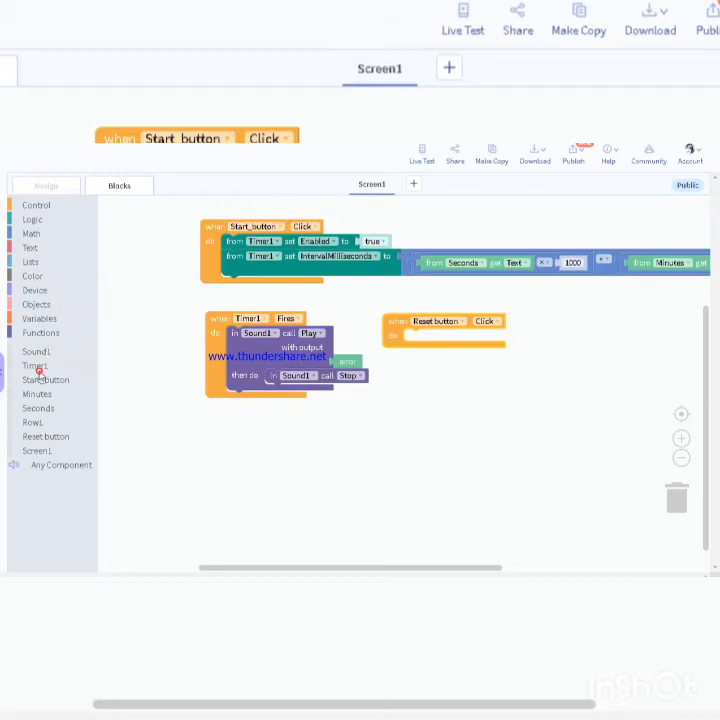
{"action": "left_click", "coordinate": [36, 364]}
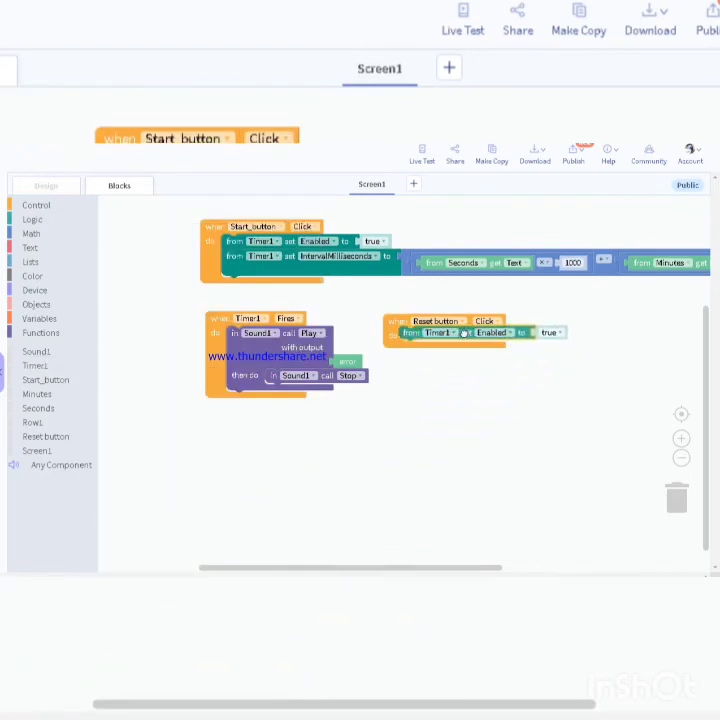
{"action": "left_click", "coordinate": [552, 332]}
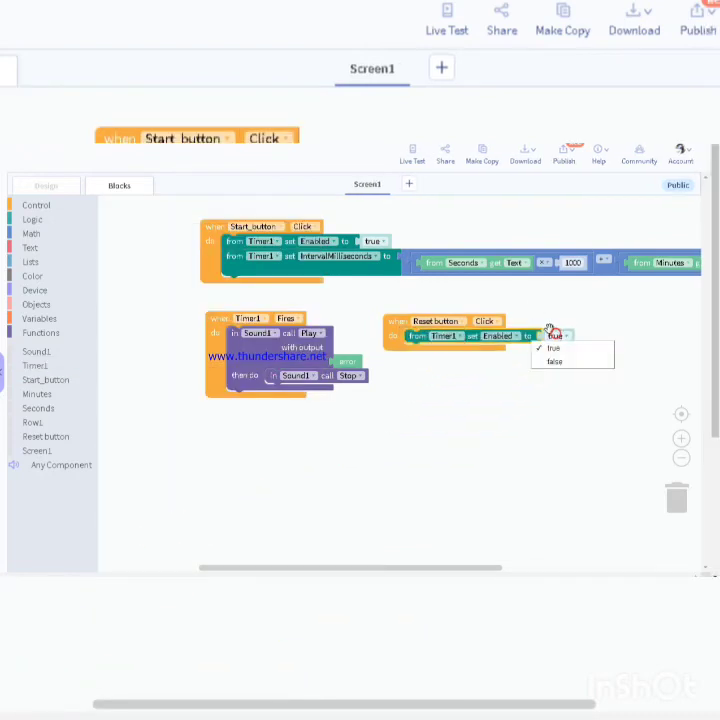
{"action": "left_click", "coordinate": [554, 360]}
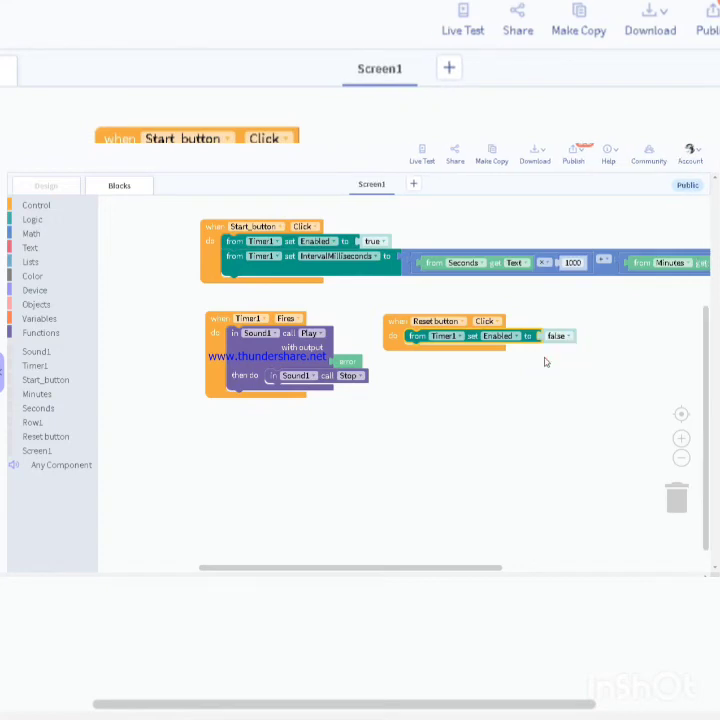
{"action": "mouse_move", "coordinate": [556, 376]}
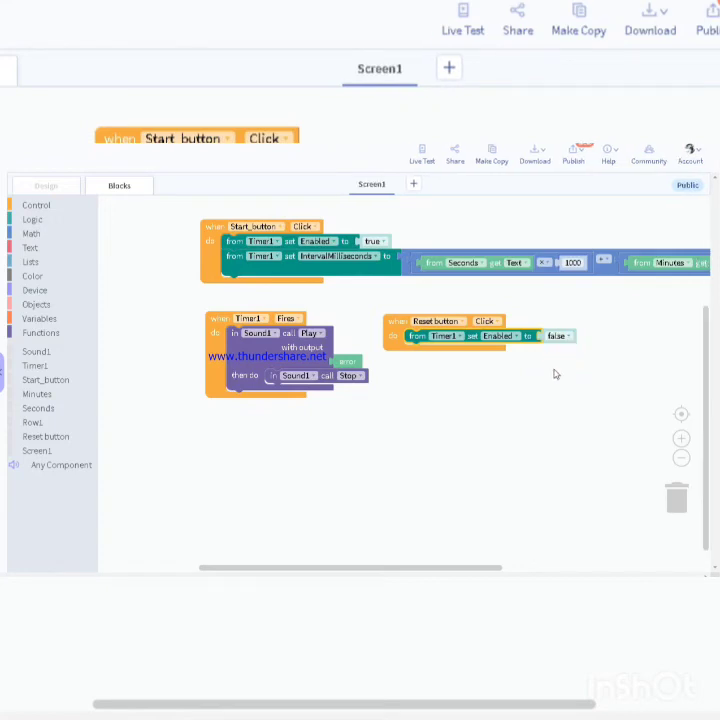
{"action": "mouse_move", "coordinate": [480, 14]}
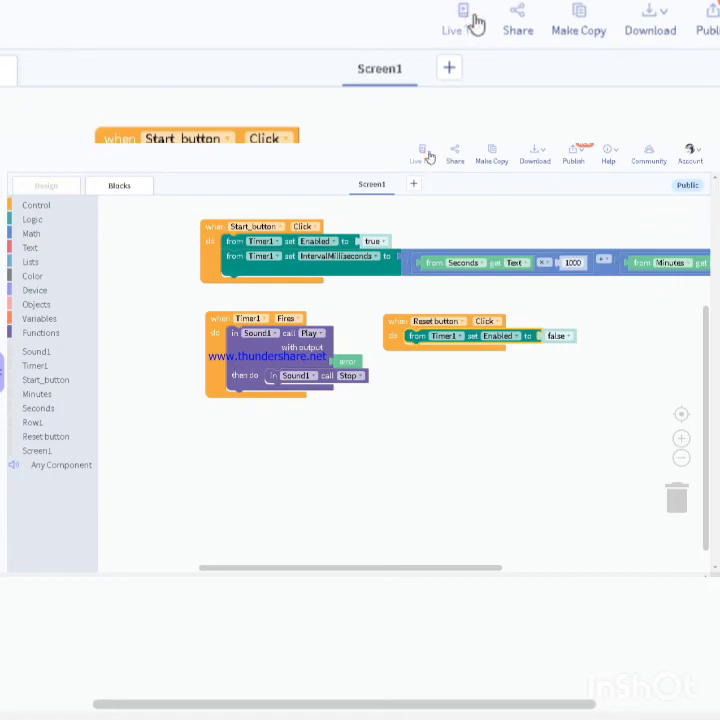
Start Live Test, dismiss the device preview popup and return to Screen1's Design view
{"action": "left_click", "coordinate": [464, 18]}
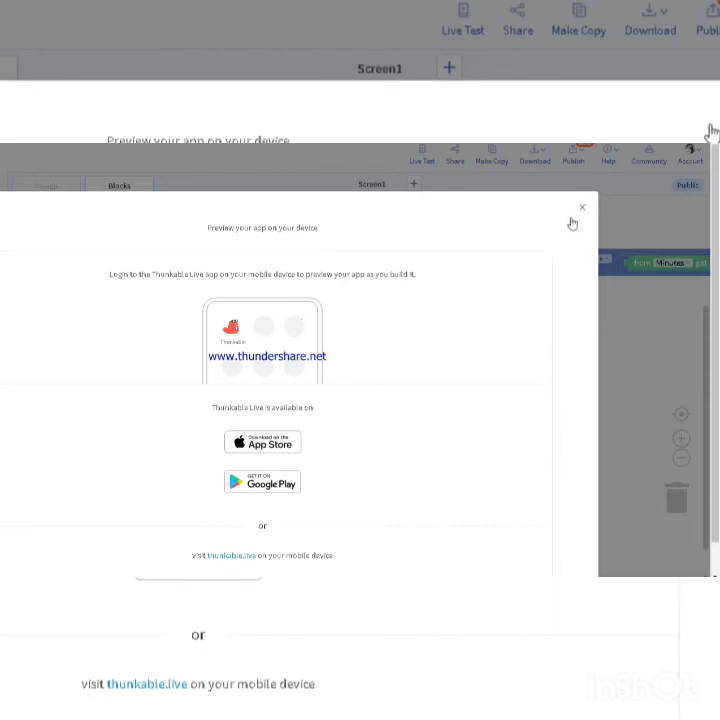
{"action": "left_click", "coordinate": [582, 208]}
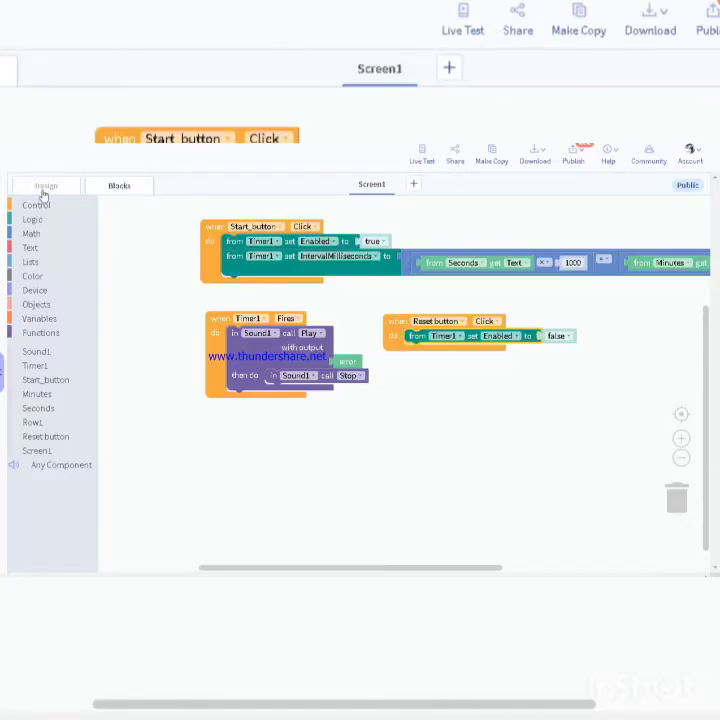
{"action": "left_click", "coordinate": [44, 184]}
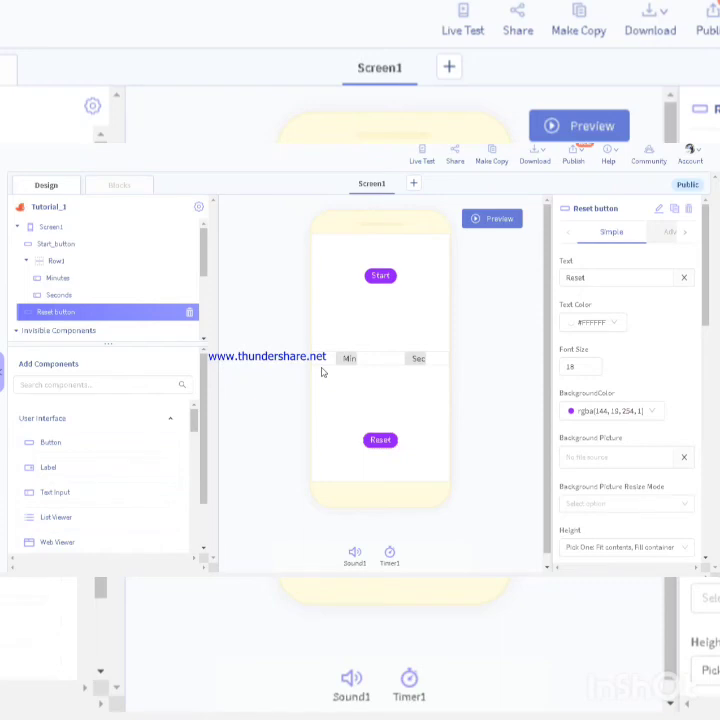
{"action": "mouse_move", "coordinate": [378, 296]}
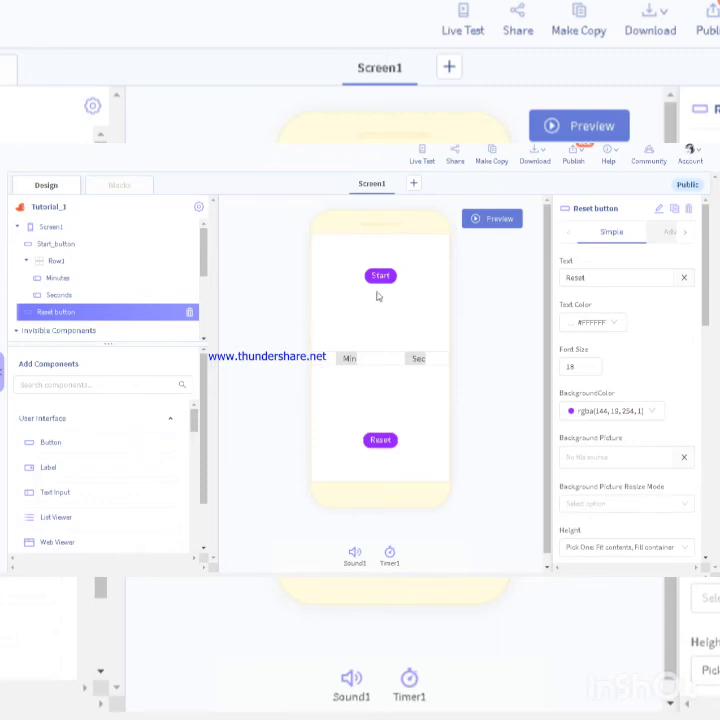
{"action": "mouse_move", "coordinate": [480, 48]}
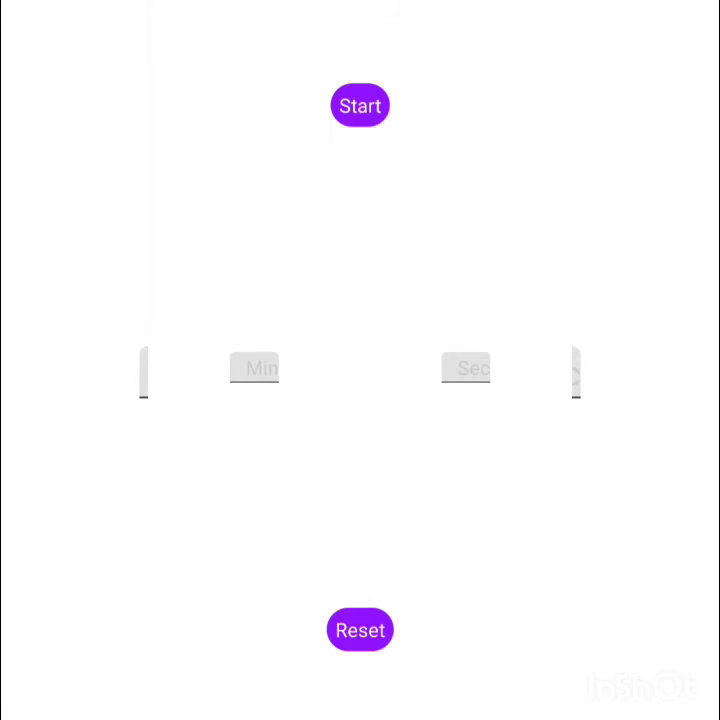
On the phone, enter 1 in the Minutes field and pull down the notification shade
{"action": "left_click", "coordinate": [254, 368]}
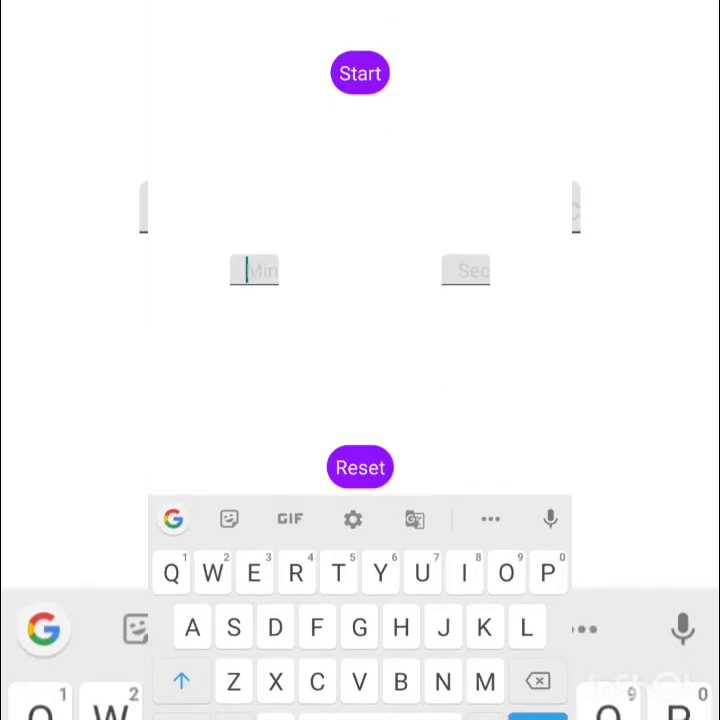
{"action": "type", "text": "1"}
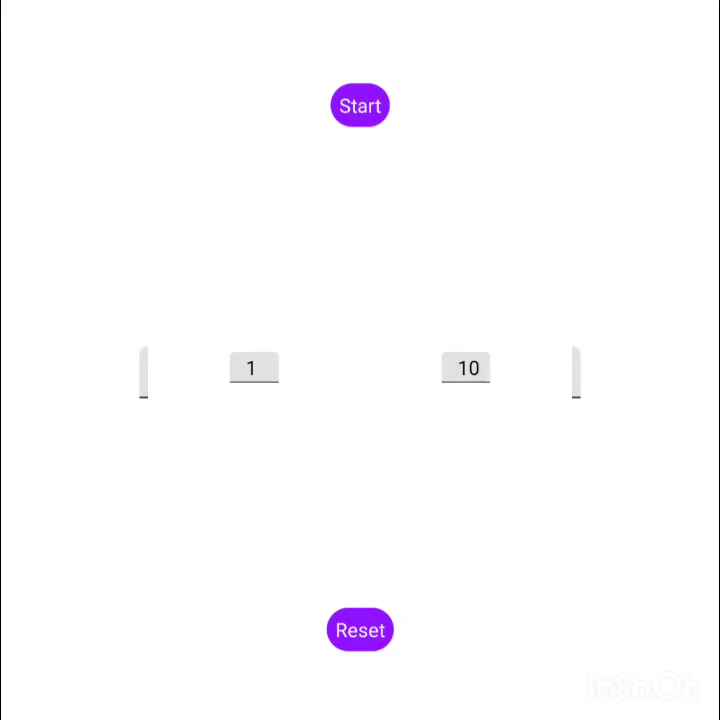
{"action": "scroll", "scroll_direction": "down", "scroll_amount": 3}
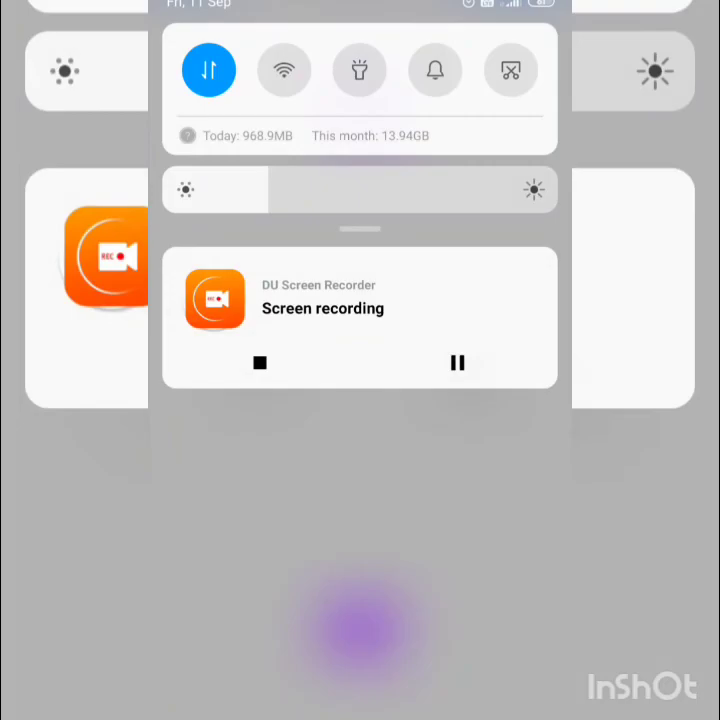
Dismiss the notification shade and tap back into the timer app
{"action": "left_click", "coordinate": [458, 362]}
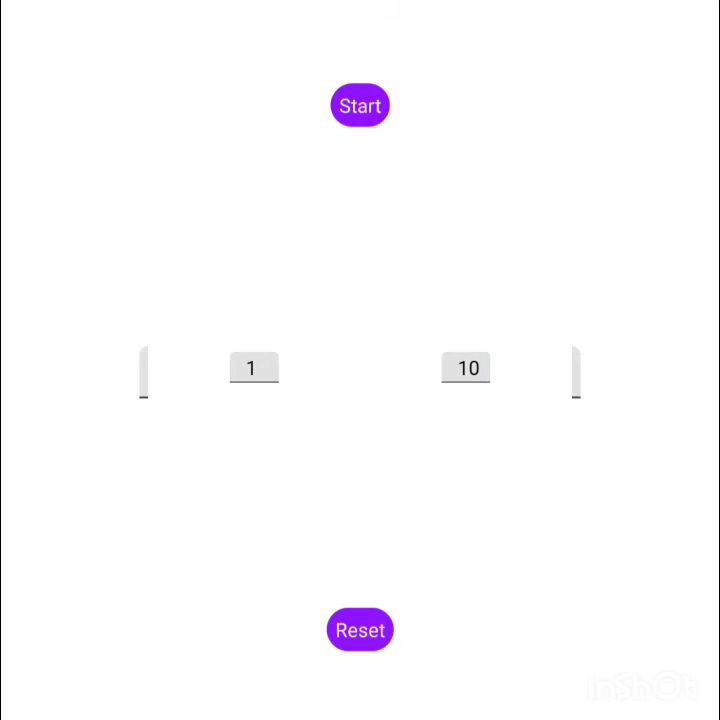
{"action": "left_click", "coordinate": [360, 630]}
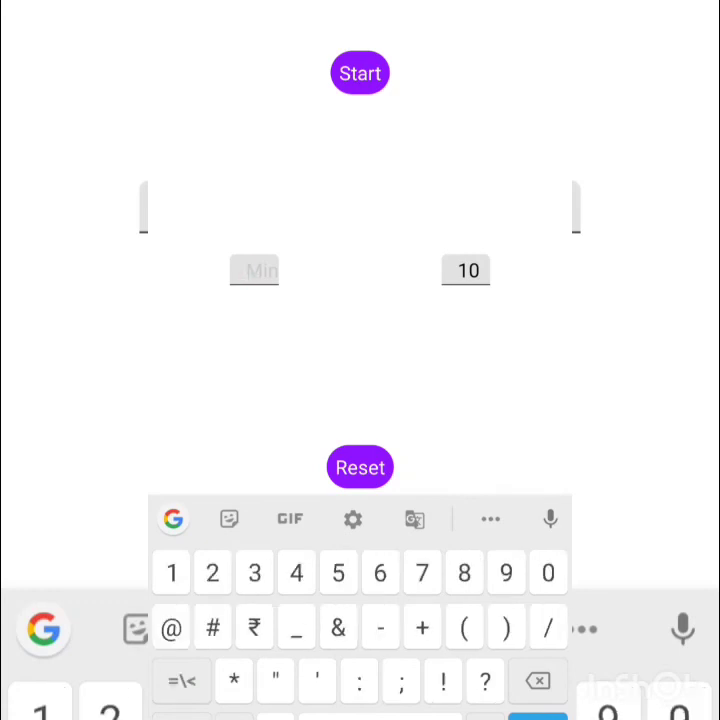
Retype 10 in the Seconds field and start editing the Minutes field
{"action": "left_click", "coordinate": [464, 270]}
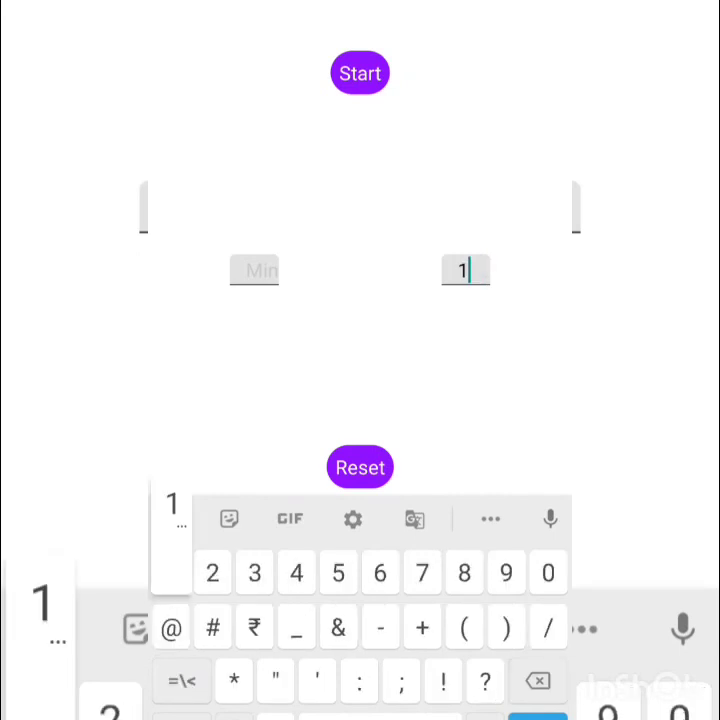
{"action": "type", "text": "0"}
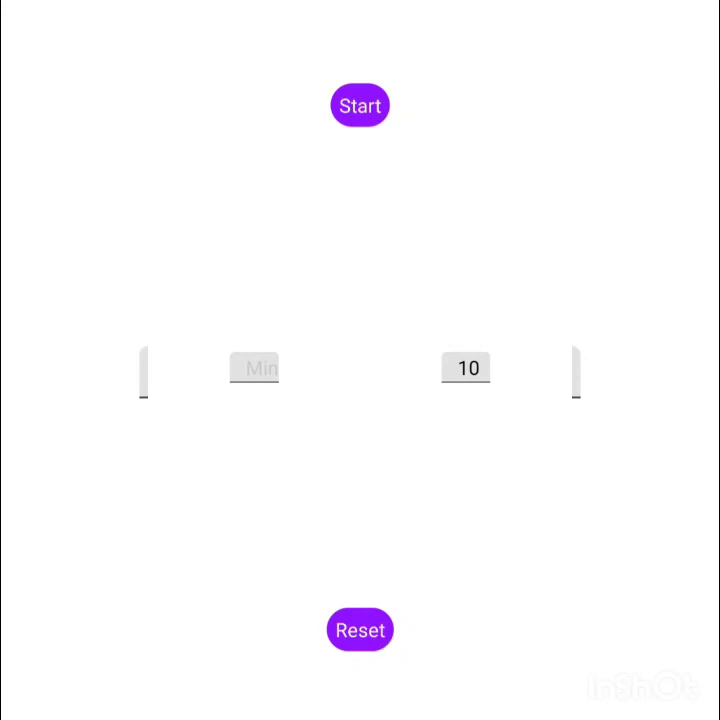
{"action": "left_click", "coordinate": [256, 368]}
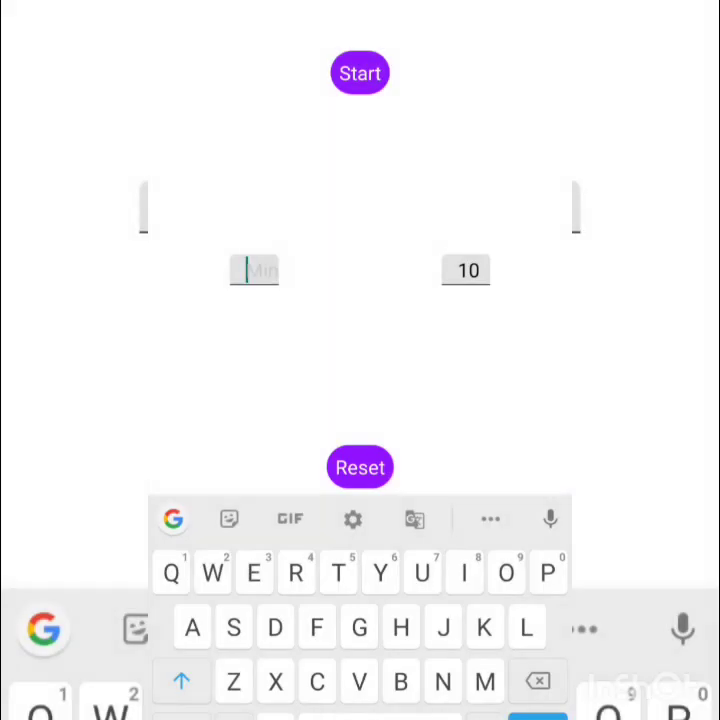